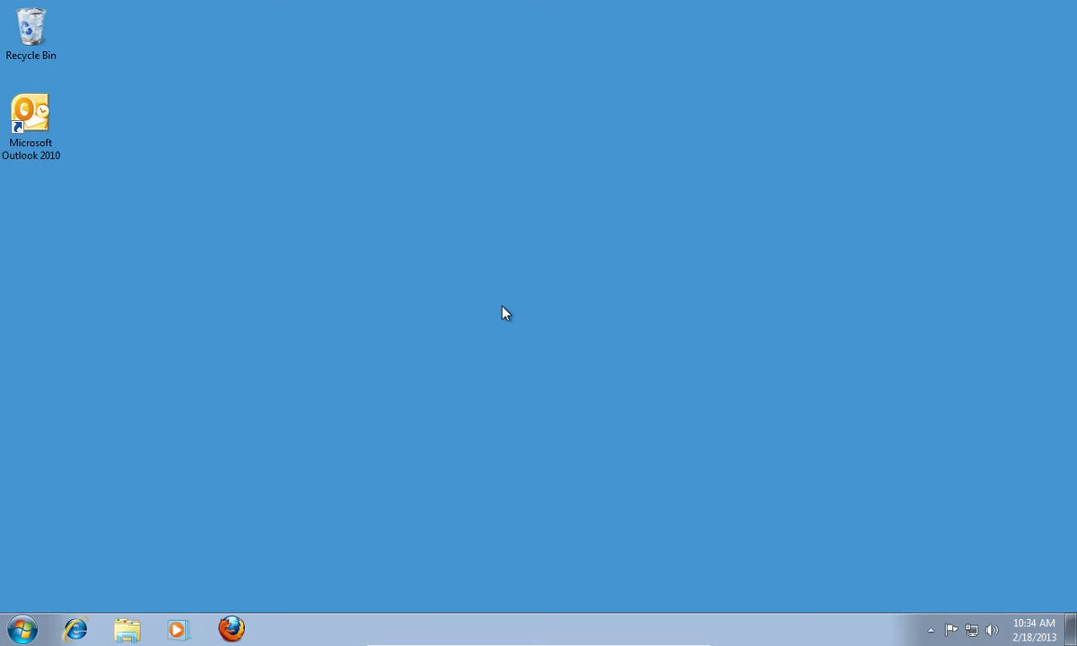
Launch Outlook 2010 from its desktop shortcut
double_click(30, 114)
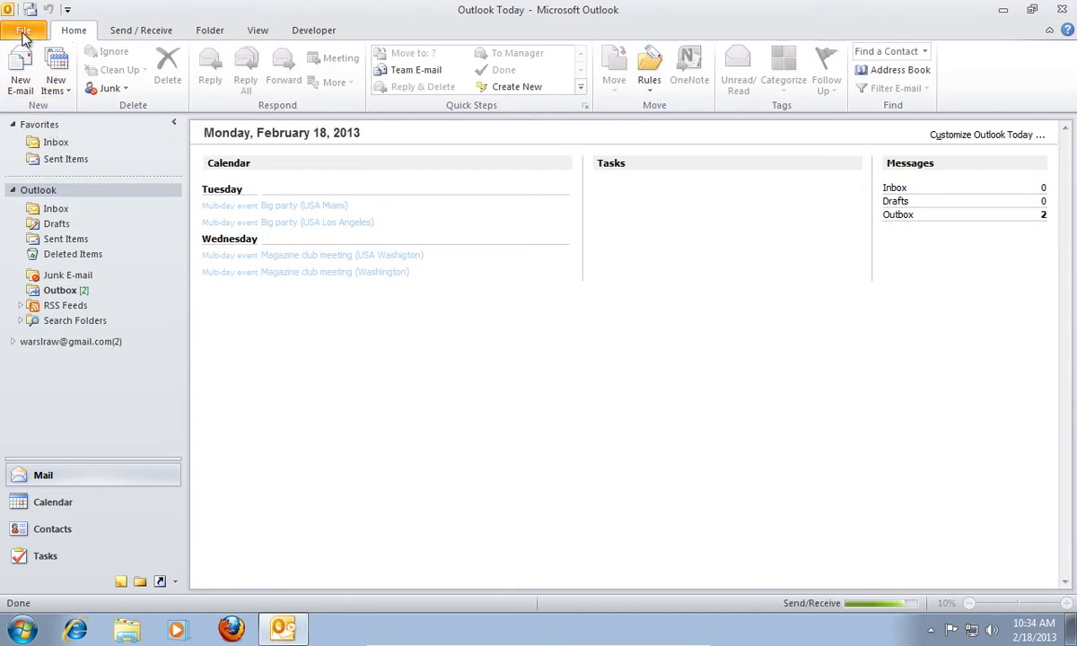
Go to File > Open to reach the import options
left_click(23, 30)
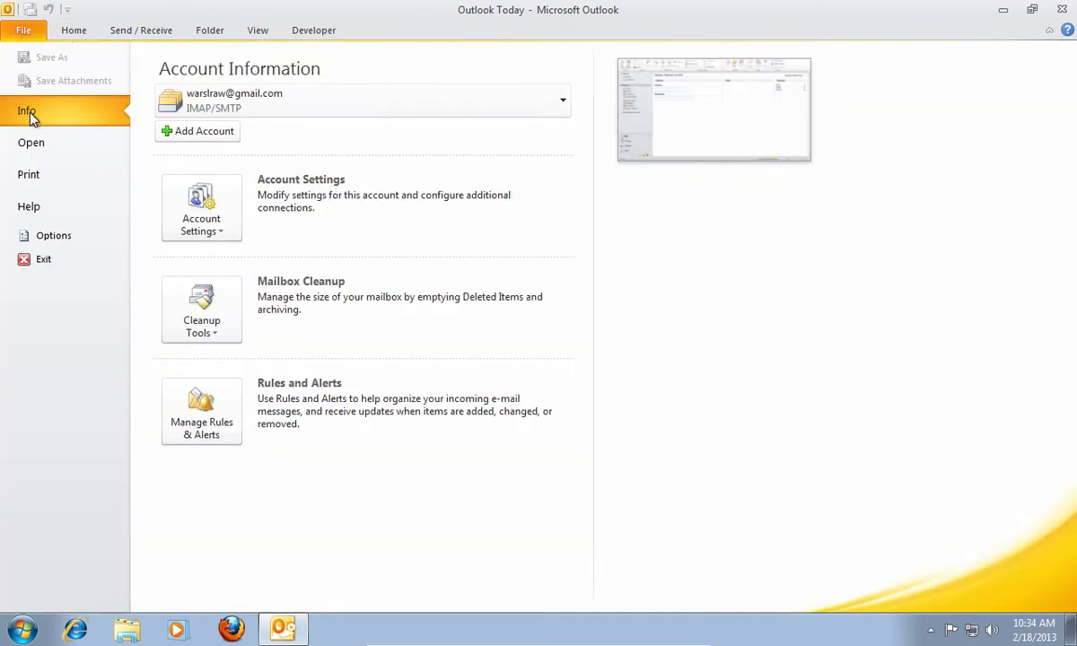
left_click(30, 143)
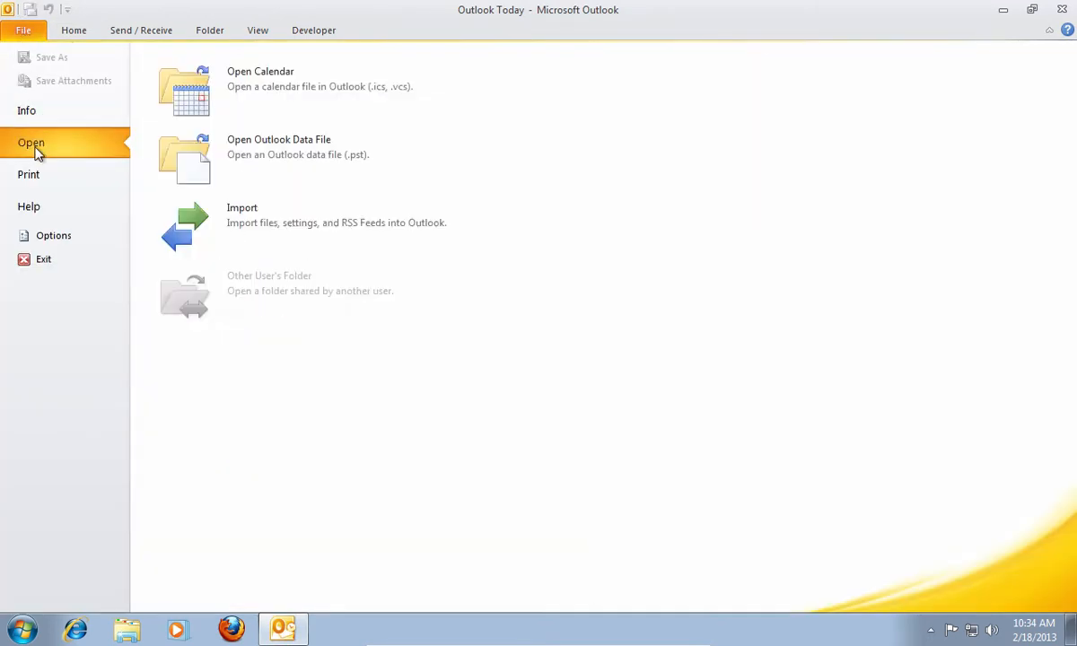
mouse_move(77, 168)
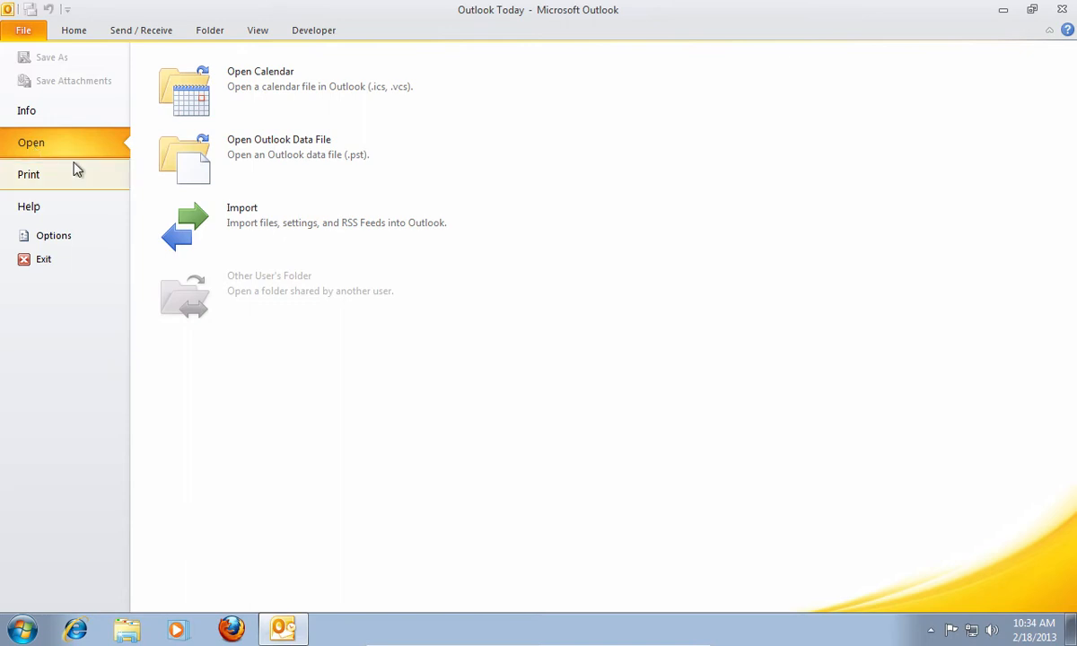
mouse_move(249, 222)
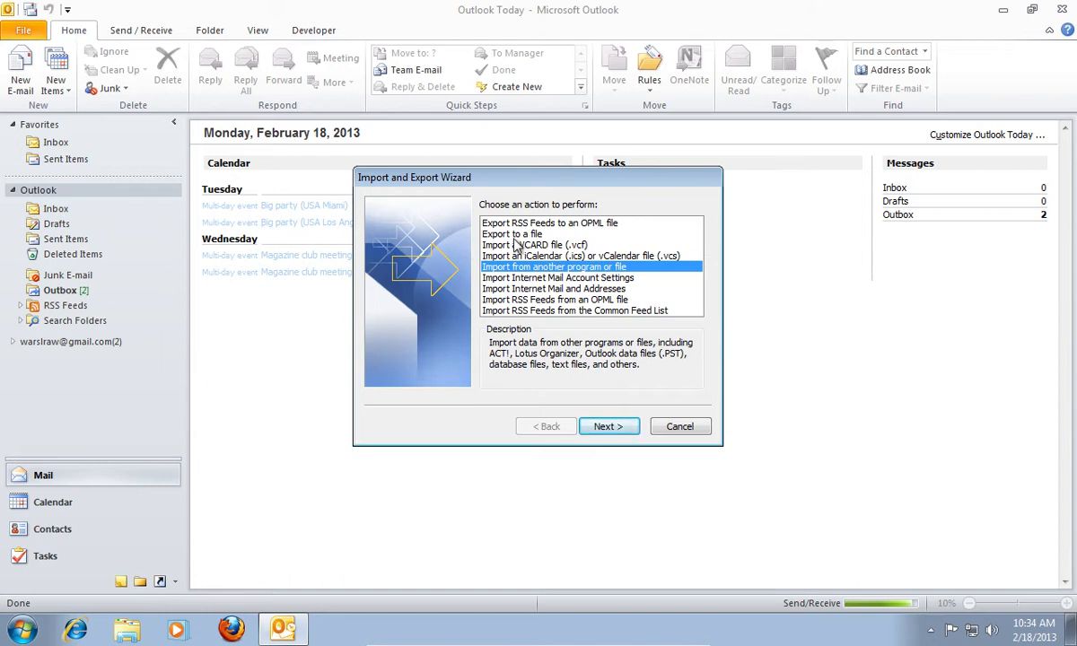
Choose 'Export to a file' with Comma Separated Values (Windows) as the file type
left_click(511, 233)
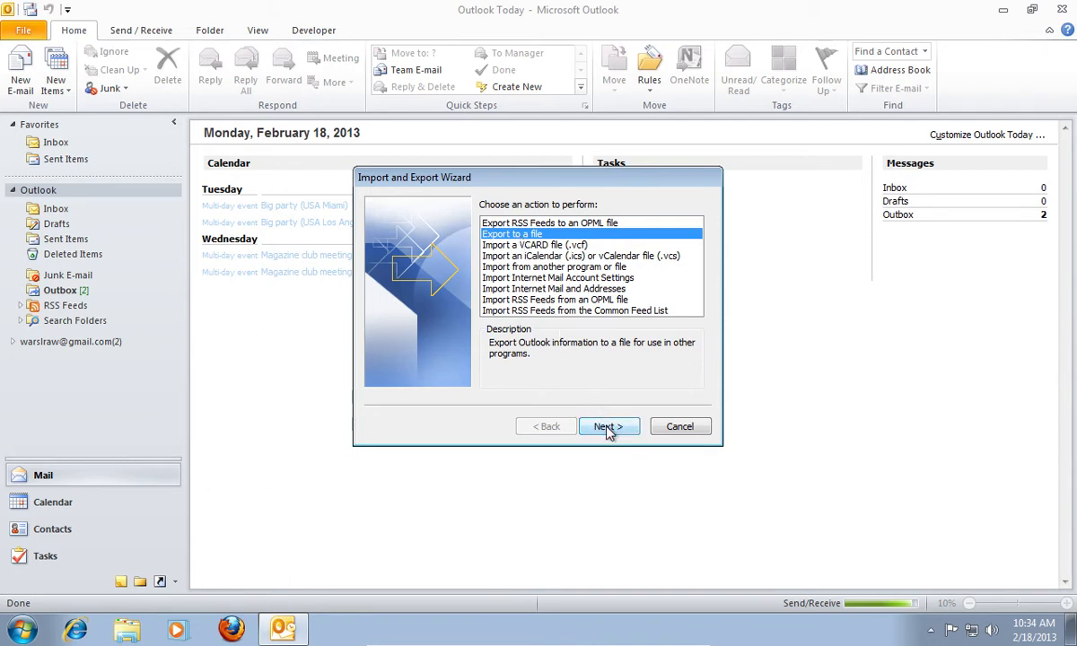
left_click(608, 427)
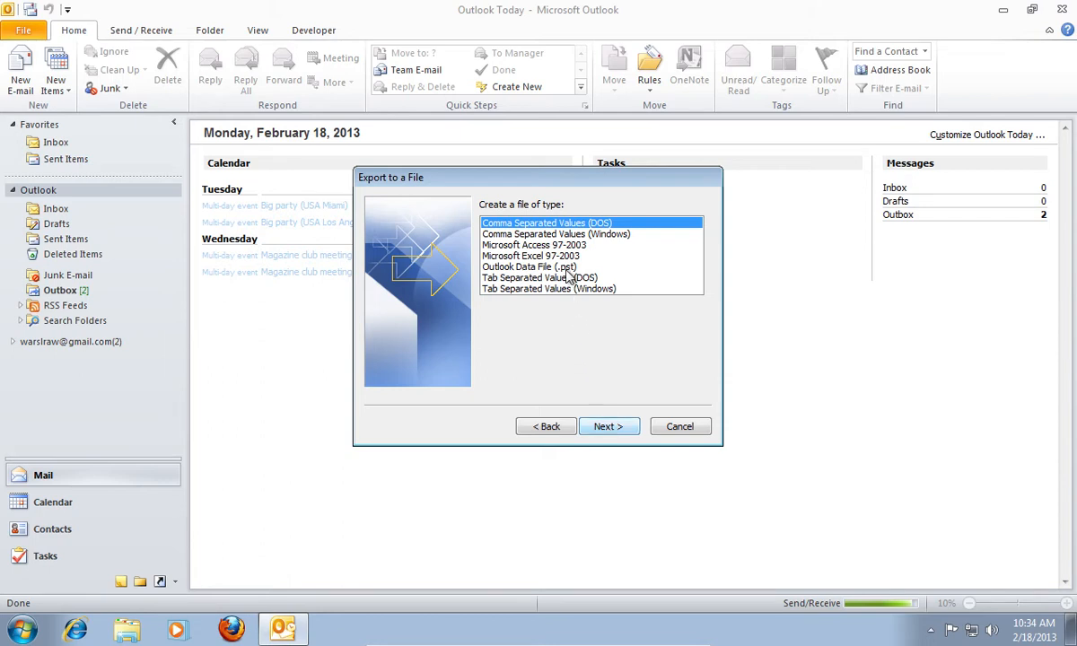
left_click(555, 234)
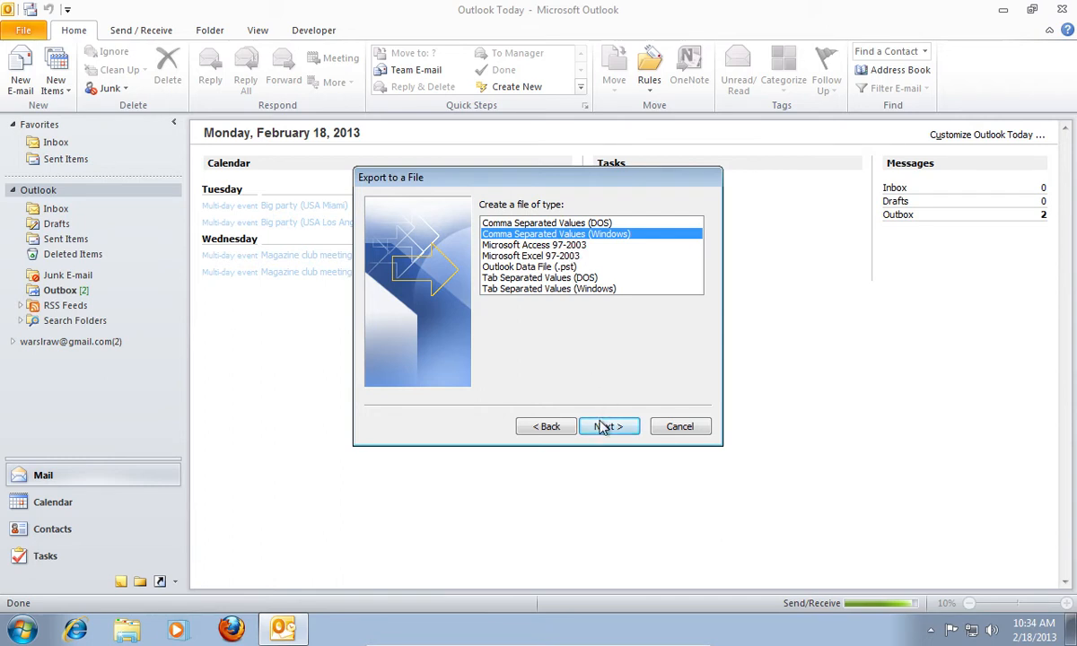
left_click(609, 426)
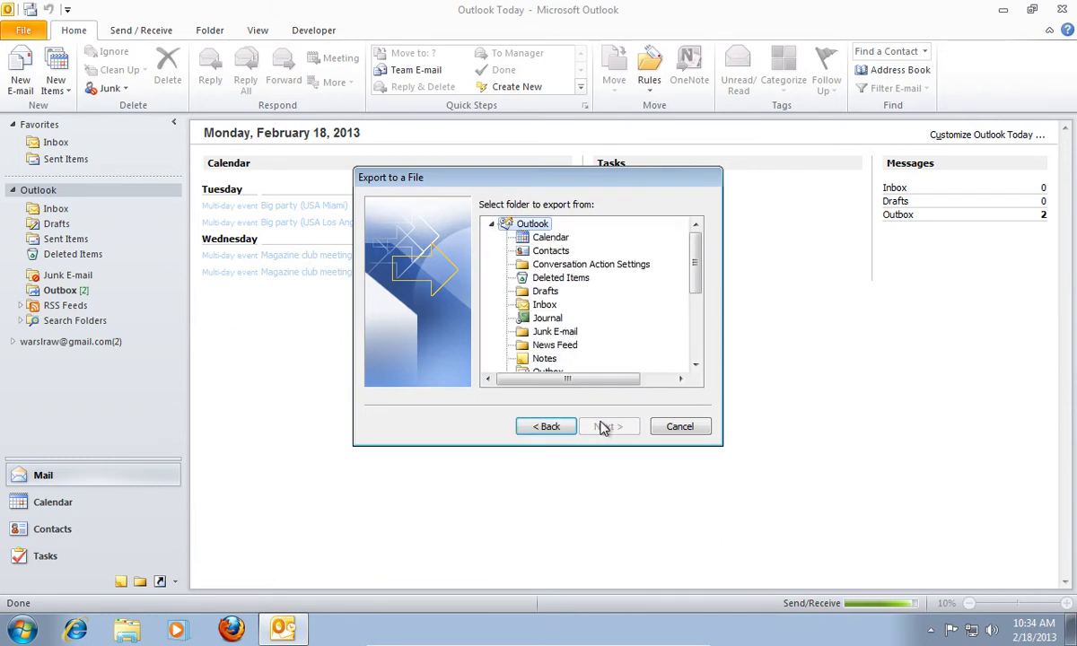
Select the Contacts folder for export and browse for a save location
left_click(551, 251)
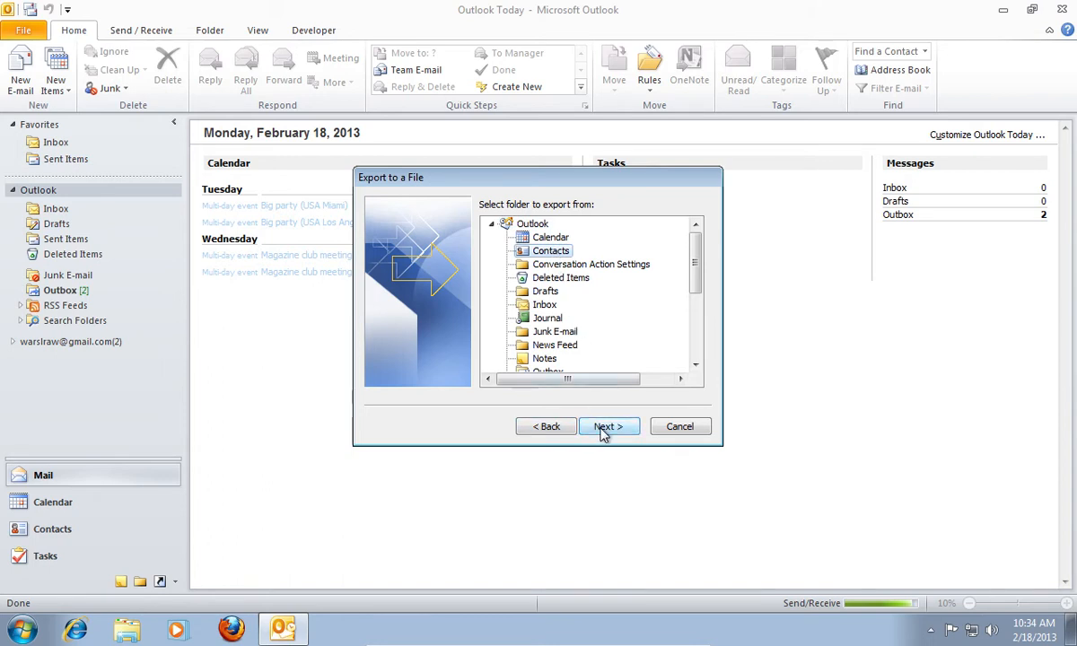
left_click(609, 426)
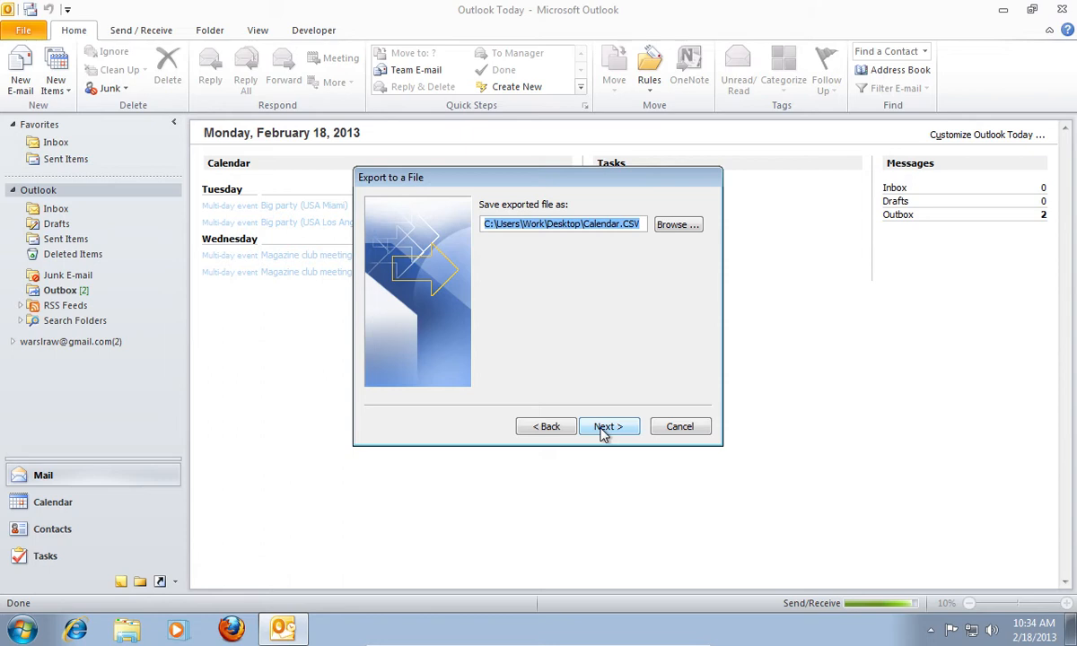
left_click(678, 224)
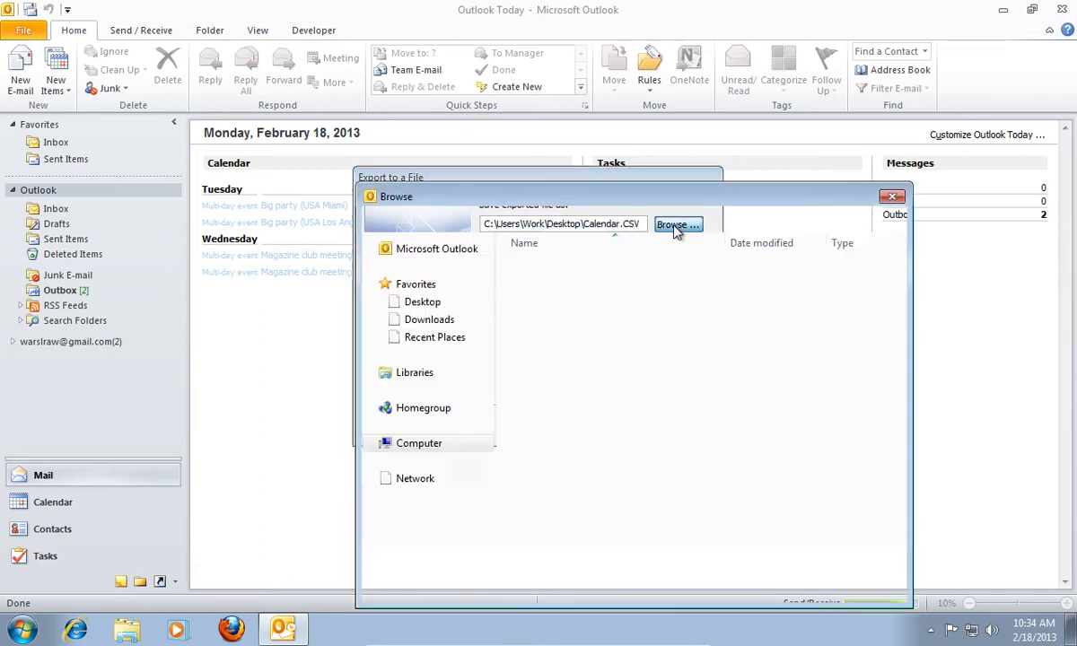
Name the export file Contacts and save it to the Desktop
left_click(678, 225)
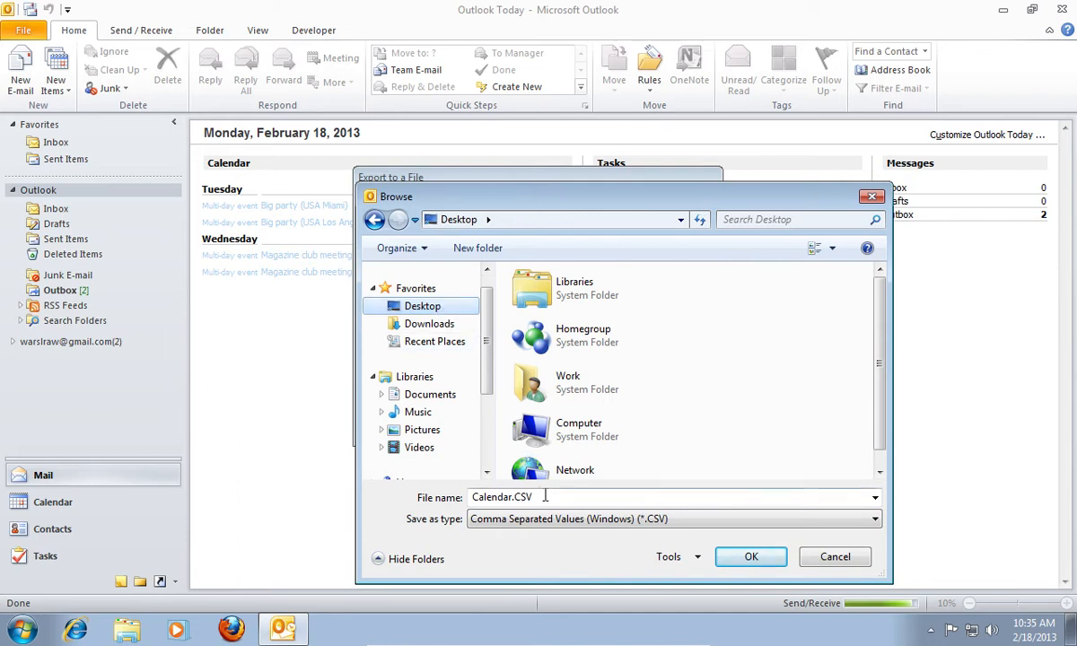
type("Contacts")
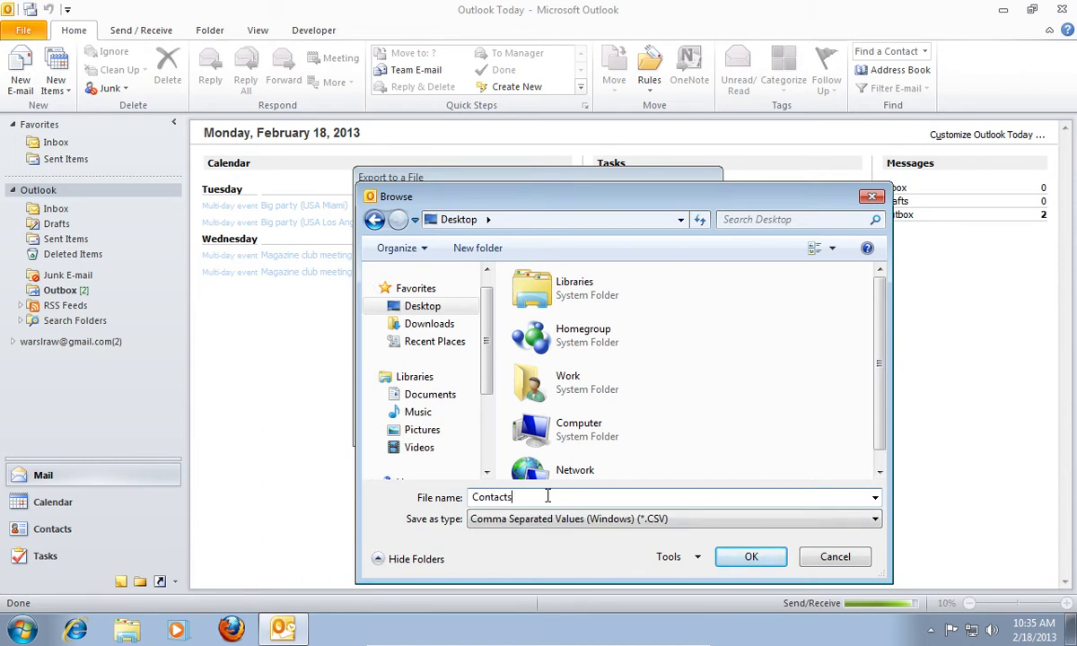
mouse_move(591, 523)
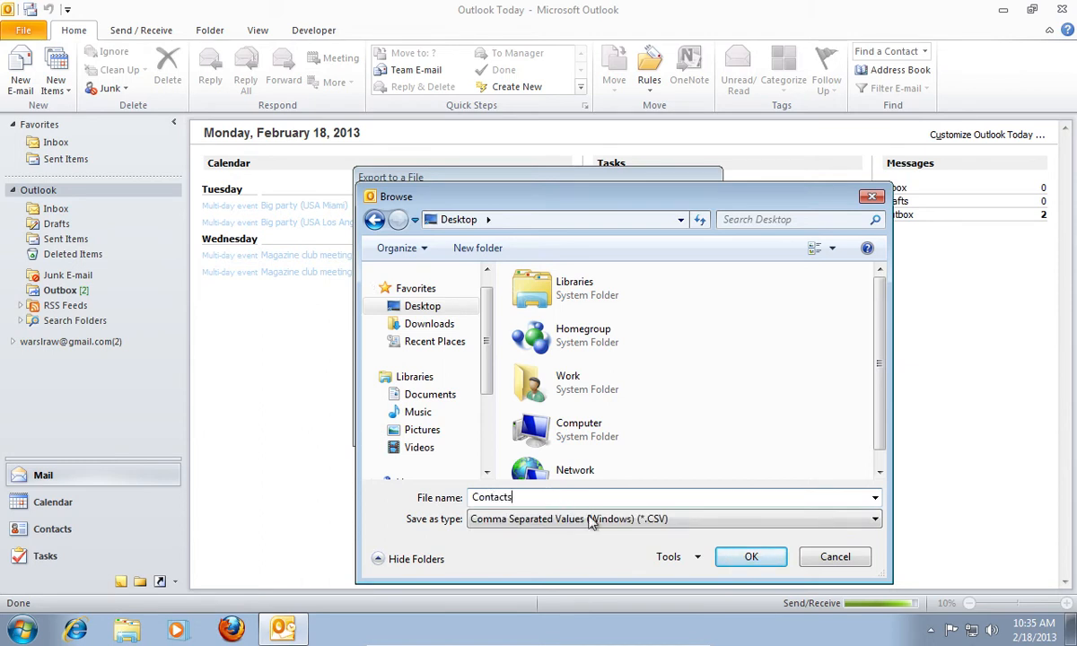
left_click(751, 556)
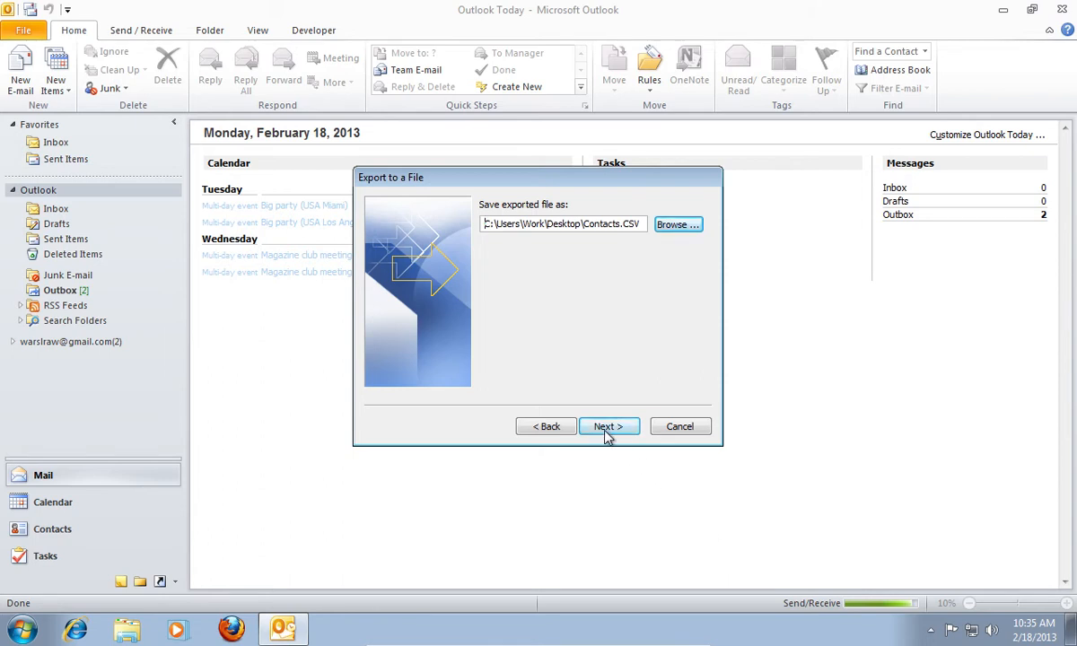
Finish the contacts export to Contacts.CSV and minimise Outlook
left_click(609, 426)
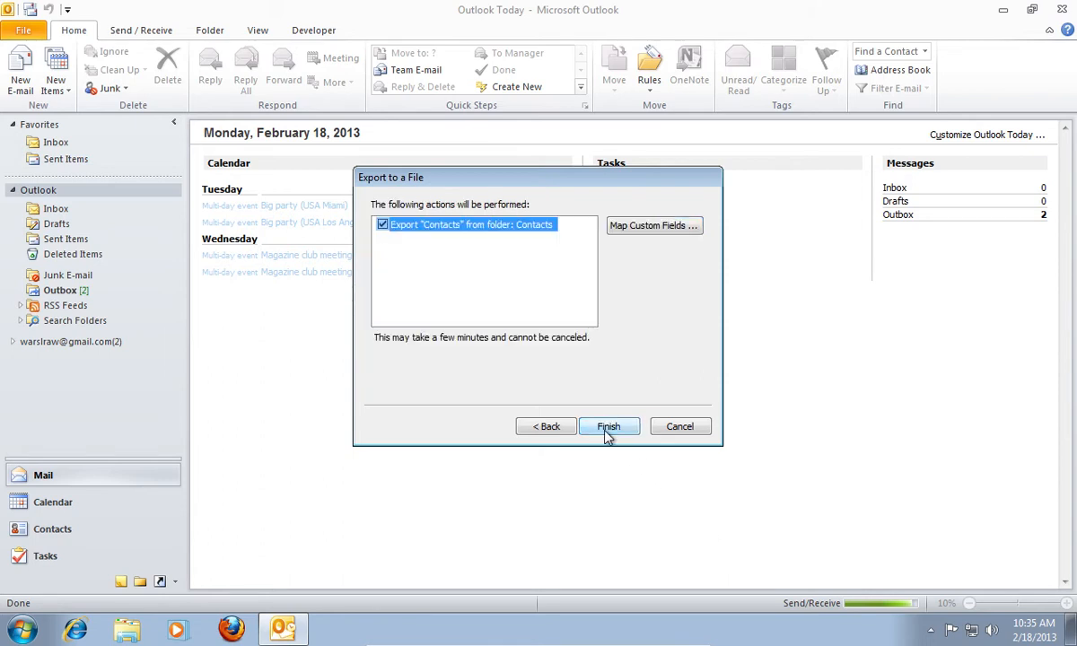
left_click(608, 427)
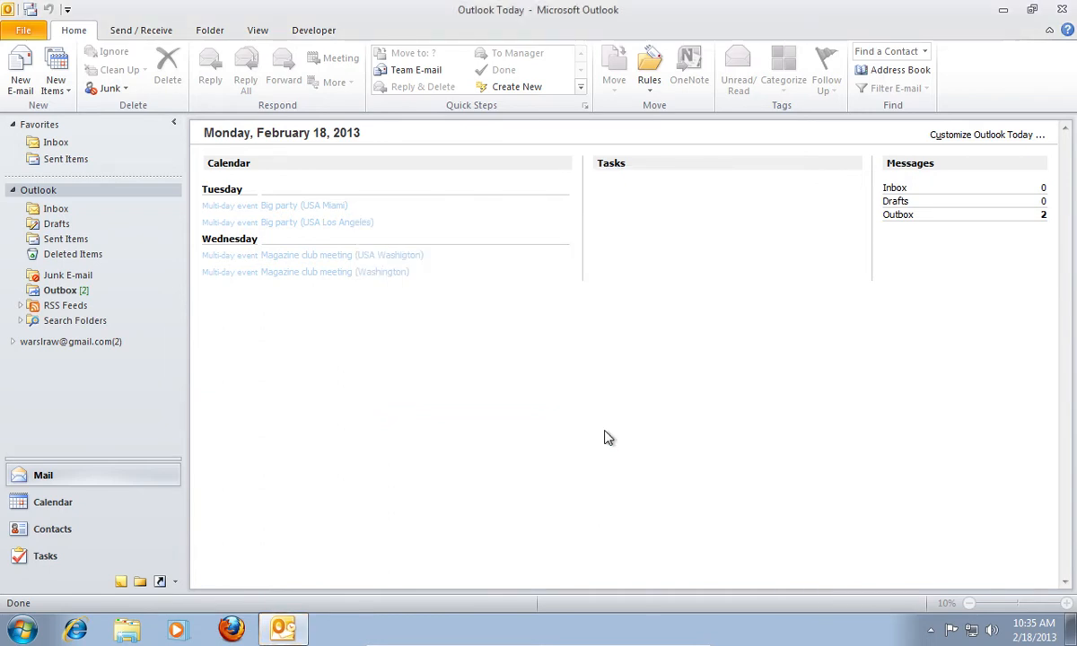
left_click(1003, 9)
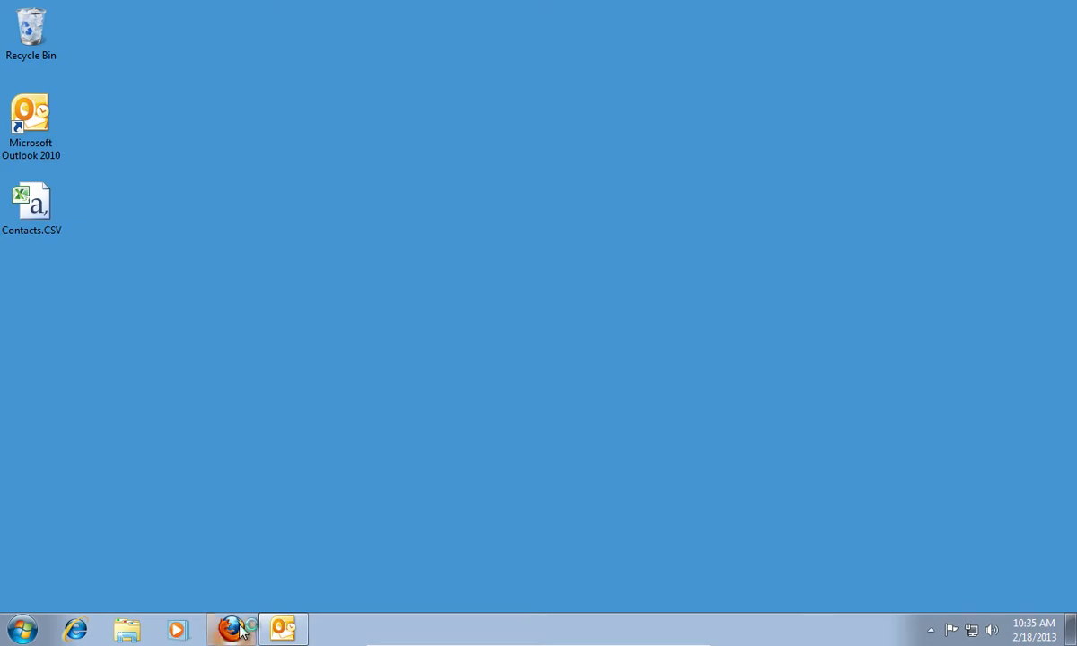
Switch to Firefox and sign in to the Google account
left_click(230, 628)
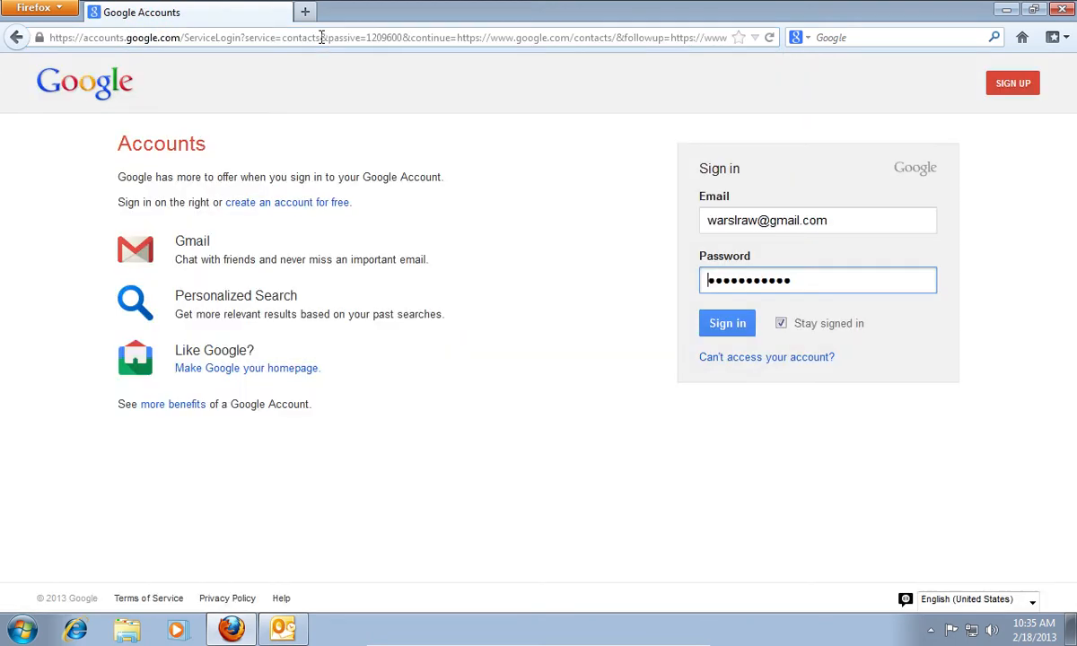
left_click(726, 323)
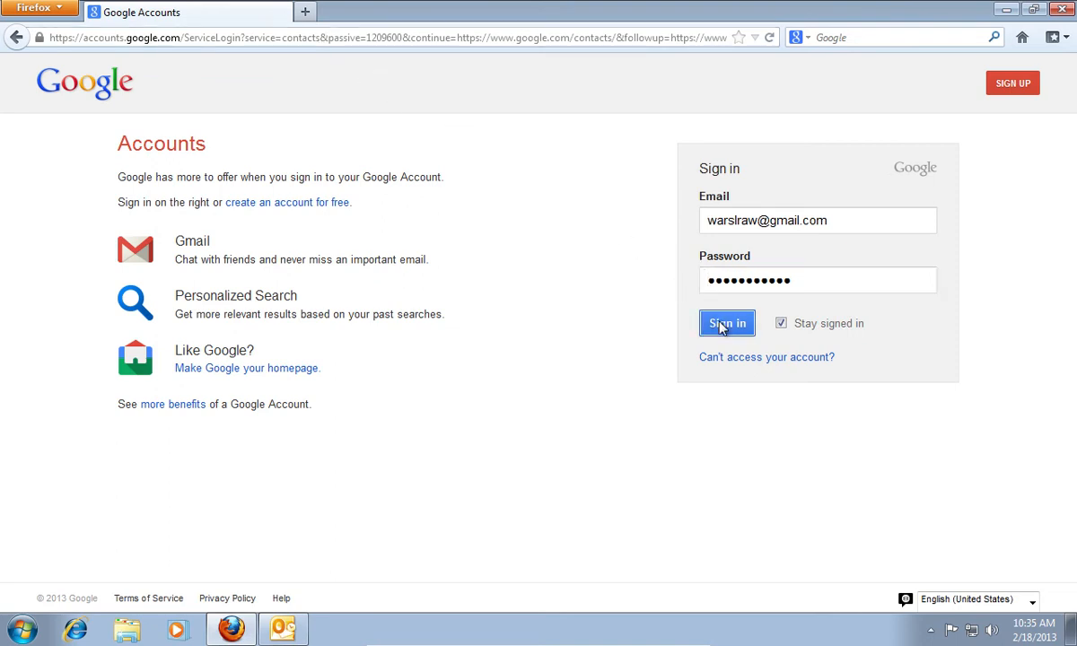
left_click(725, 323)
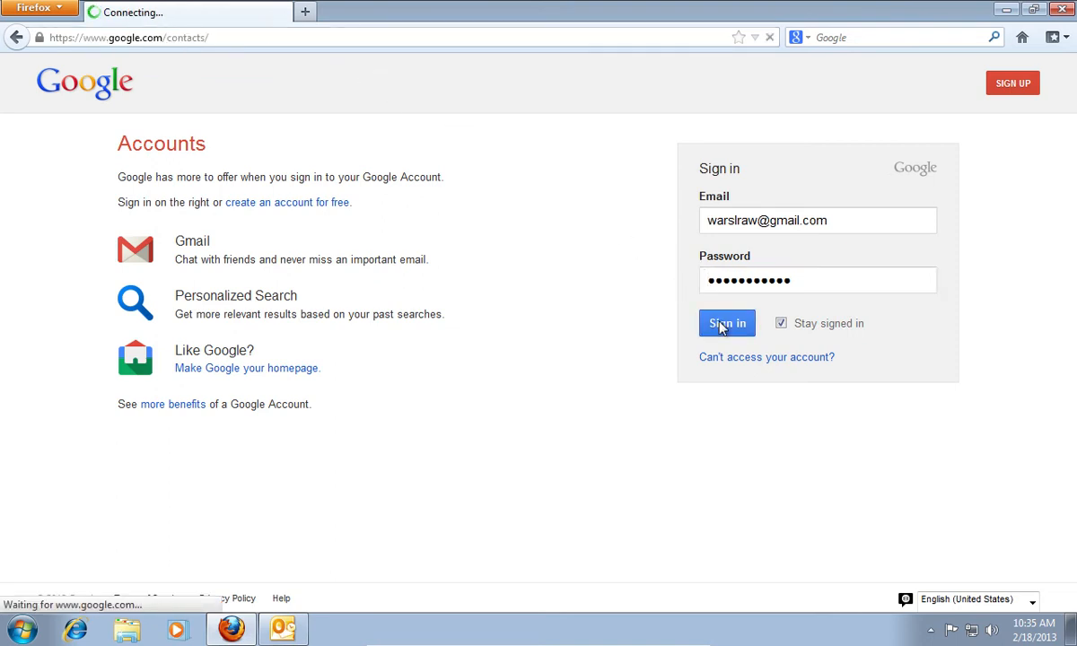
Start a contacts import from Google Contacts' More actions menu
left_click(726, 323)
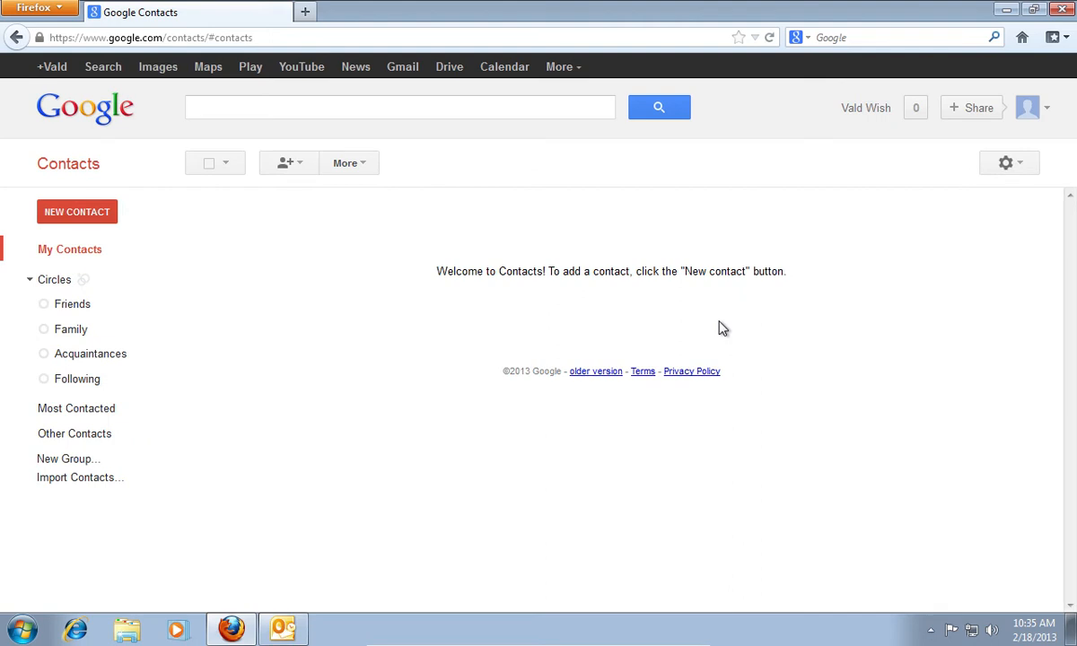
left_click(349, 162)
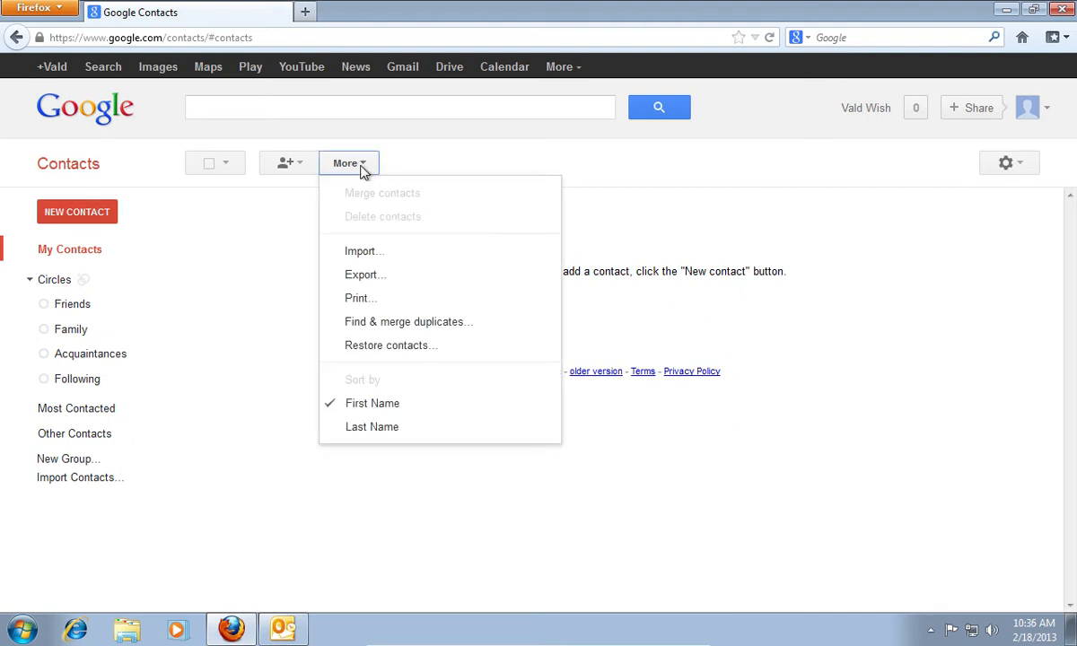
mouse_move(364, 251)
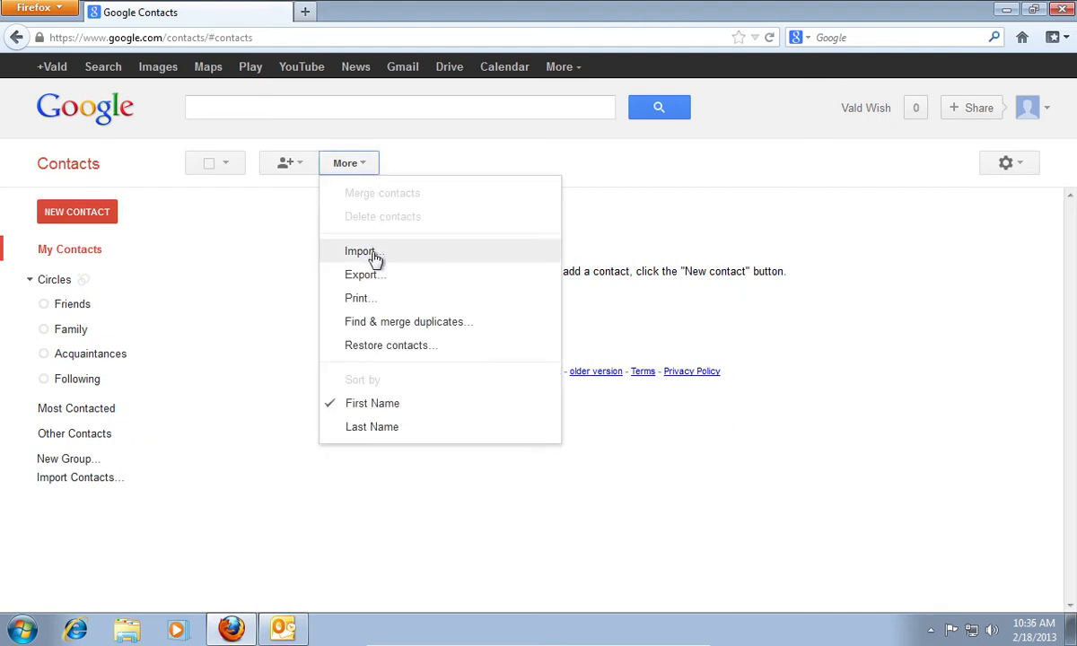
left_click(360, 251)
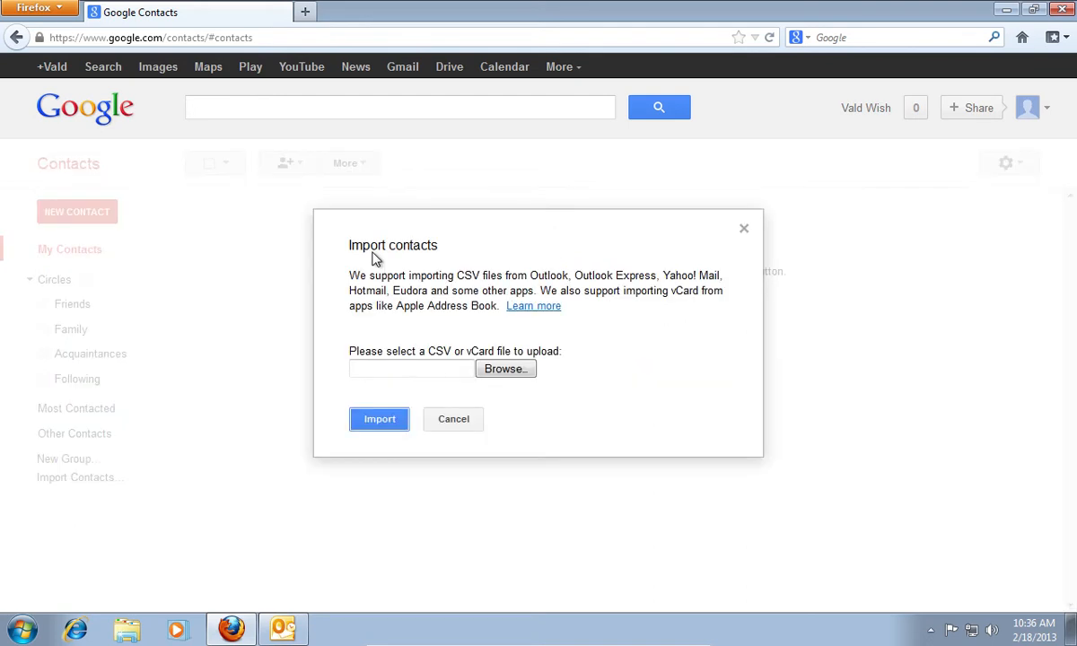
mouse_move(463, 336)
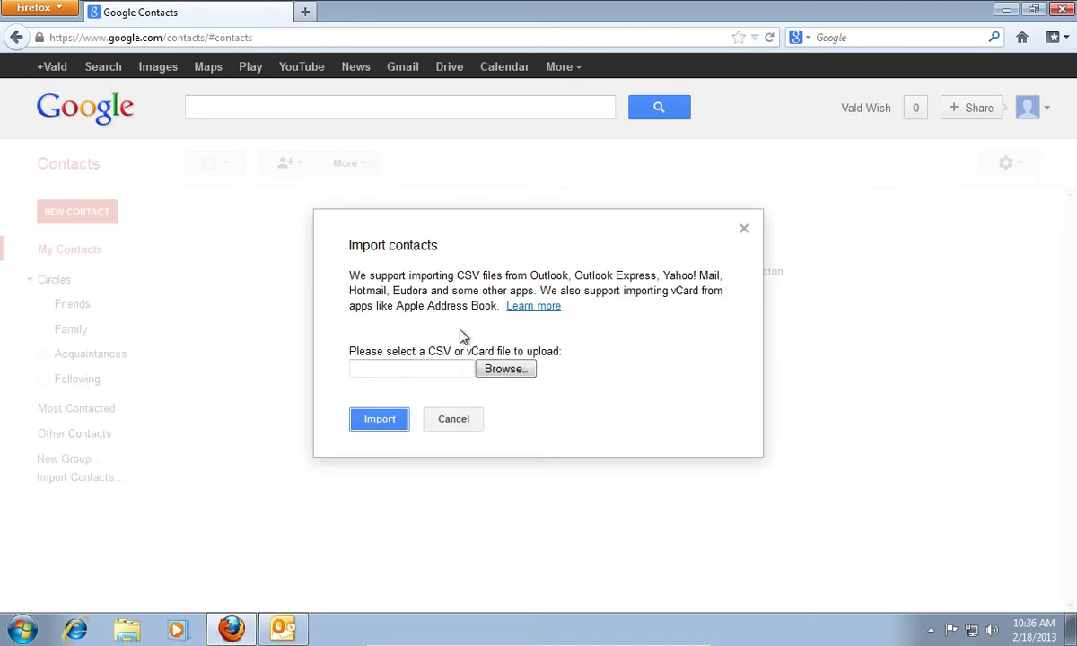
Upload Contacts.CSV from the Desktop and import its three contacts
left_click(504, 368)
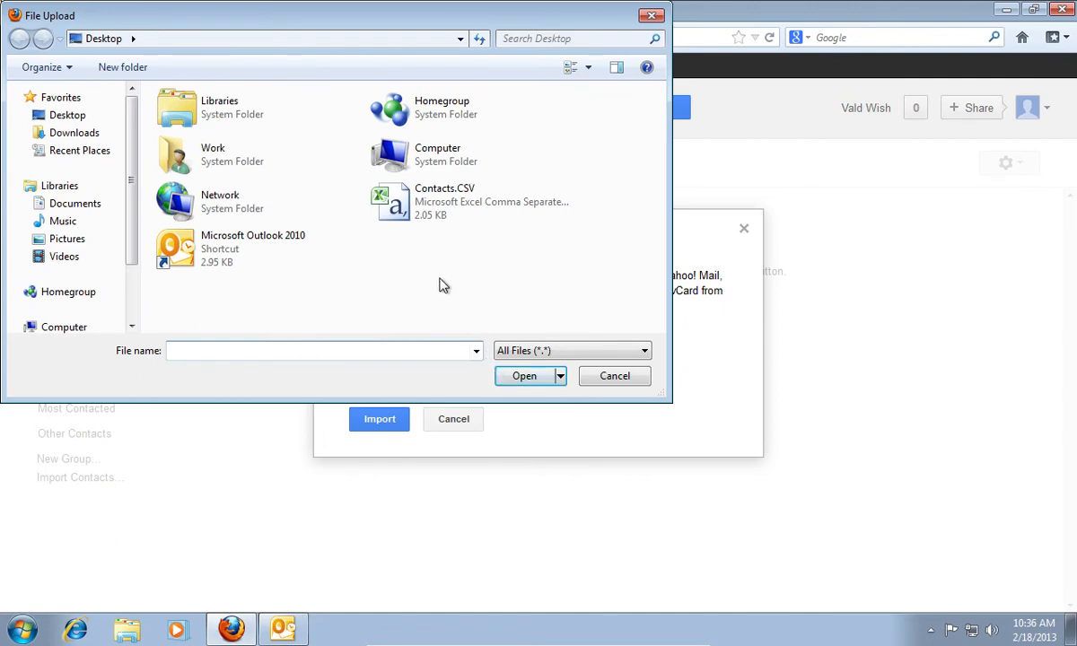
left_click(471, 201)
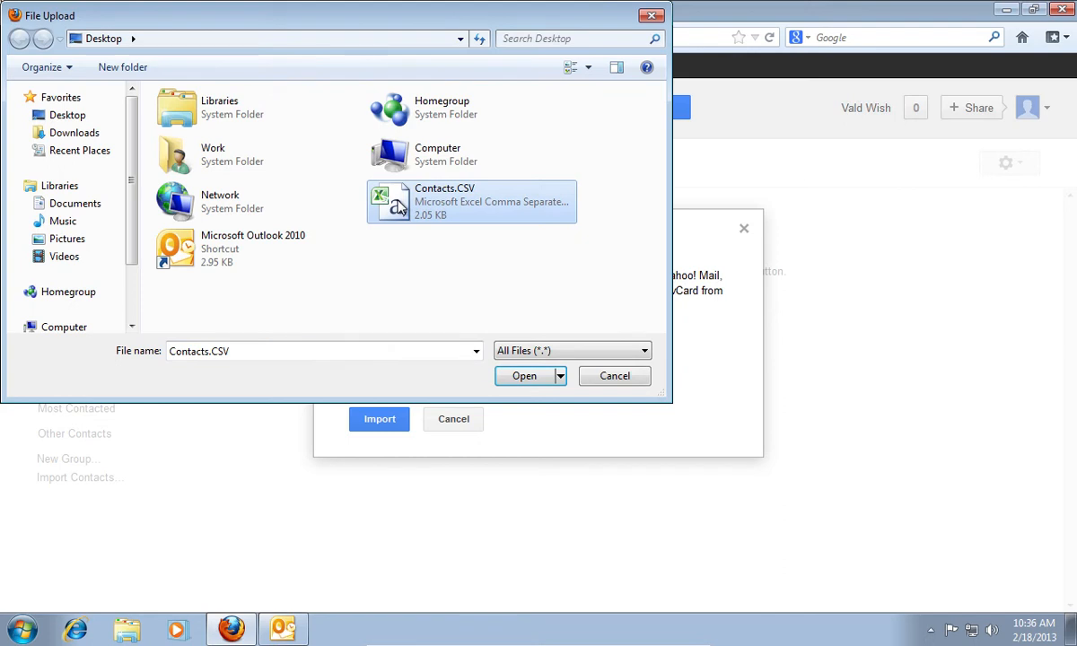
mouse_move(456, 302)
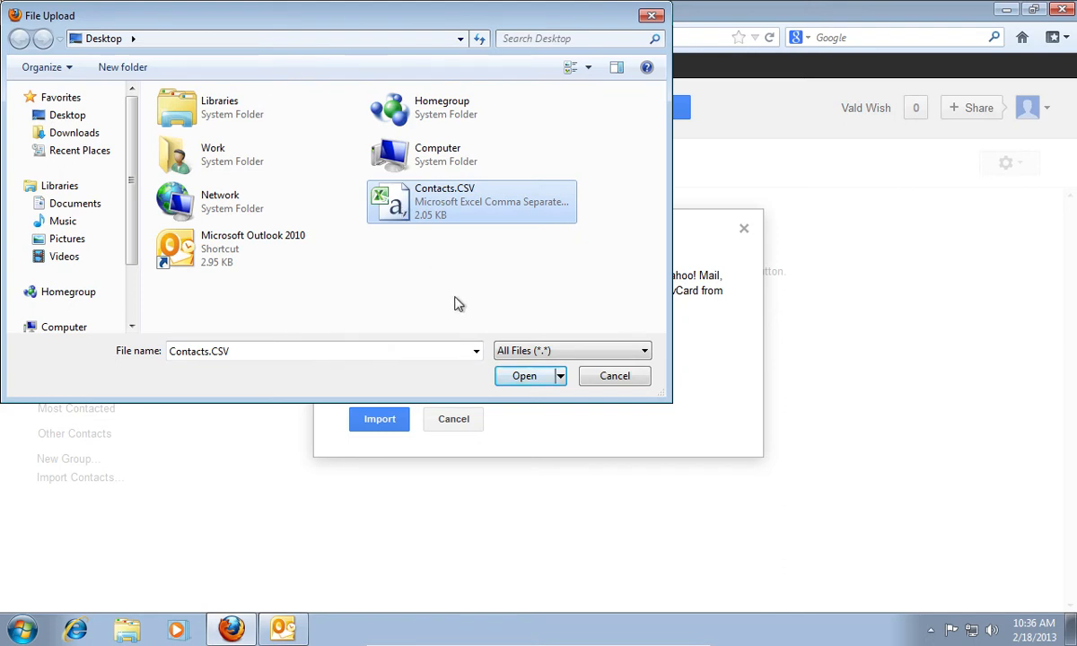
left_click(524, 375)
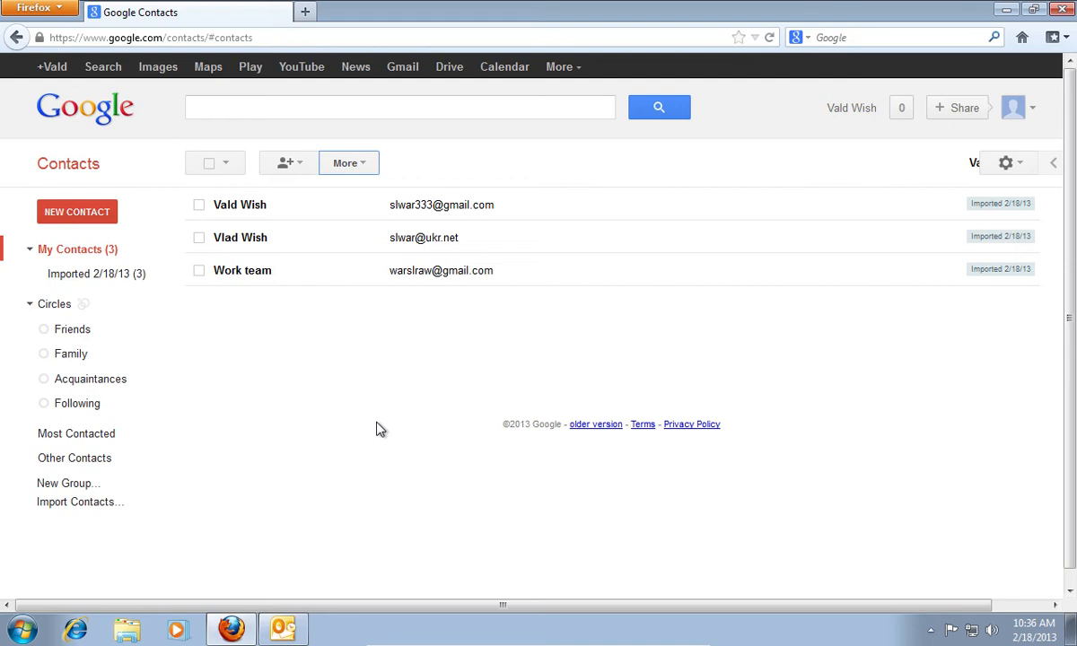
mouse_move(367, 238)
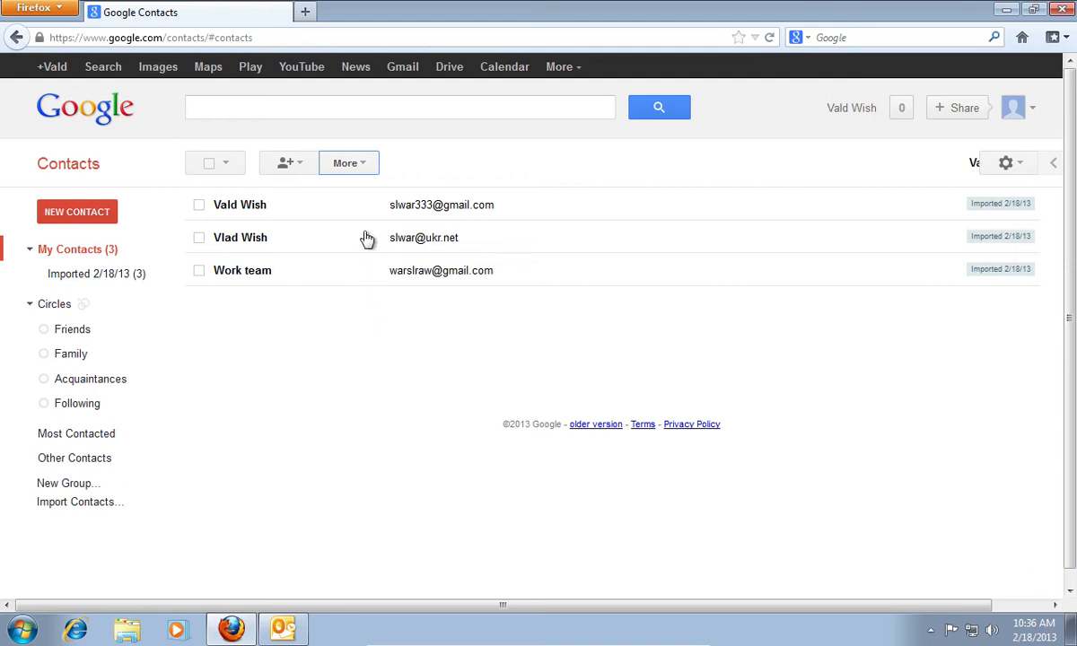
Export all Google contacts in Outlook CSV format
left_click(348, 163)
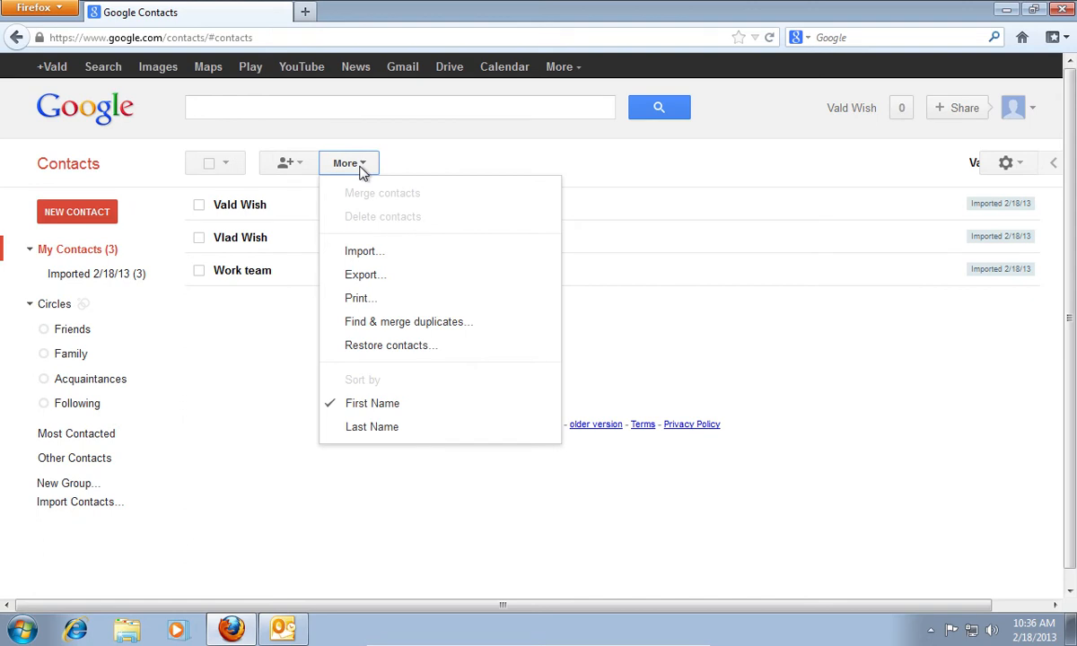
left_click(365, 274)
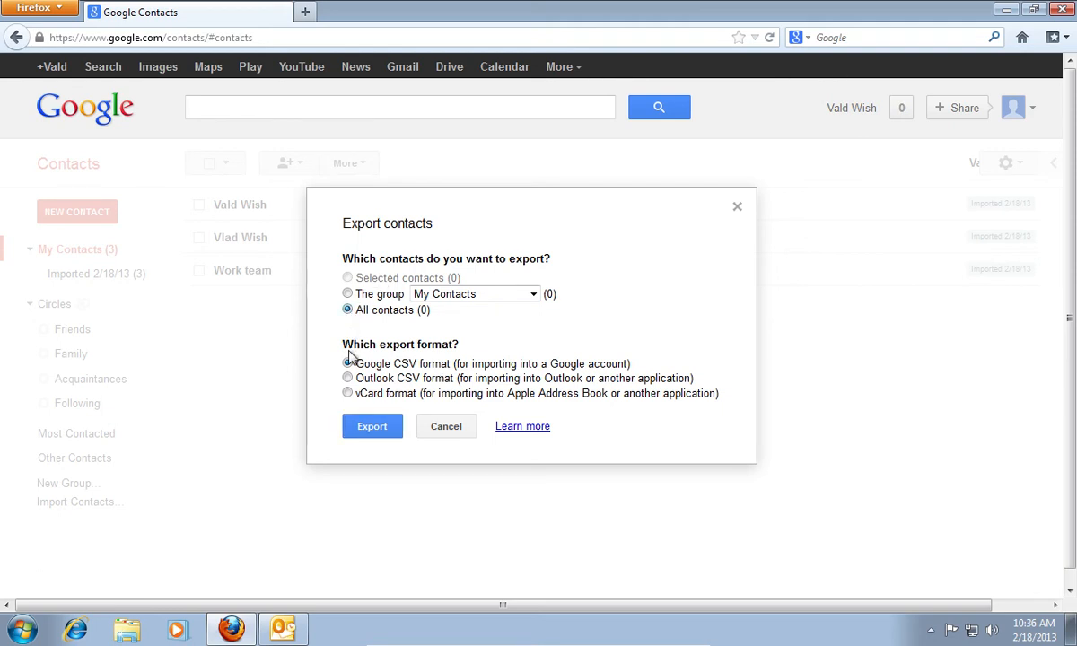
left_click(347, 378)
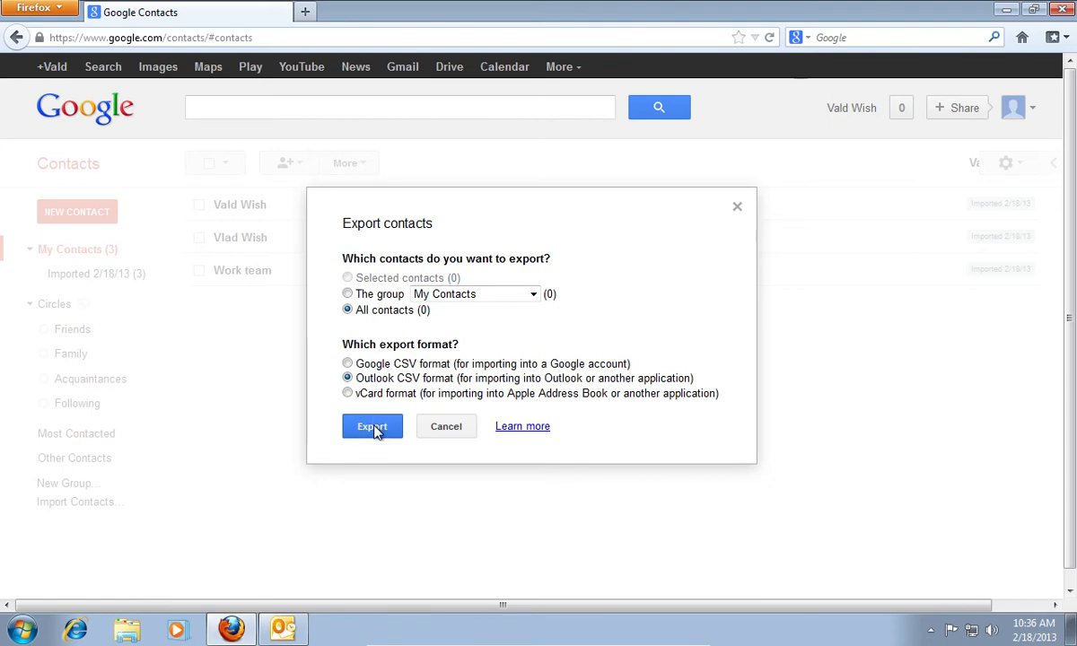
left_click(372, 426)
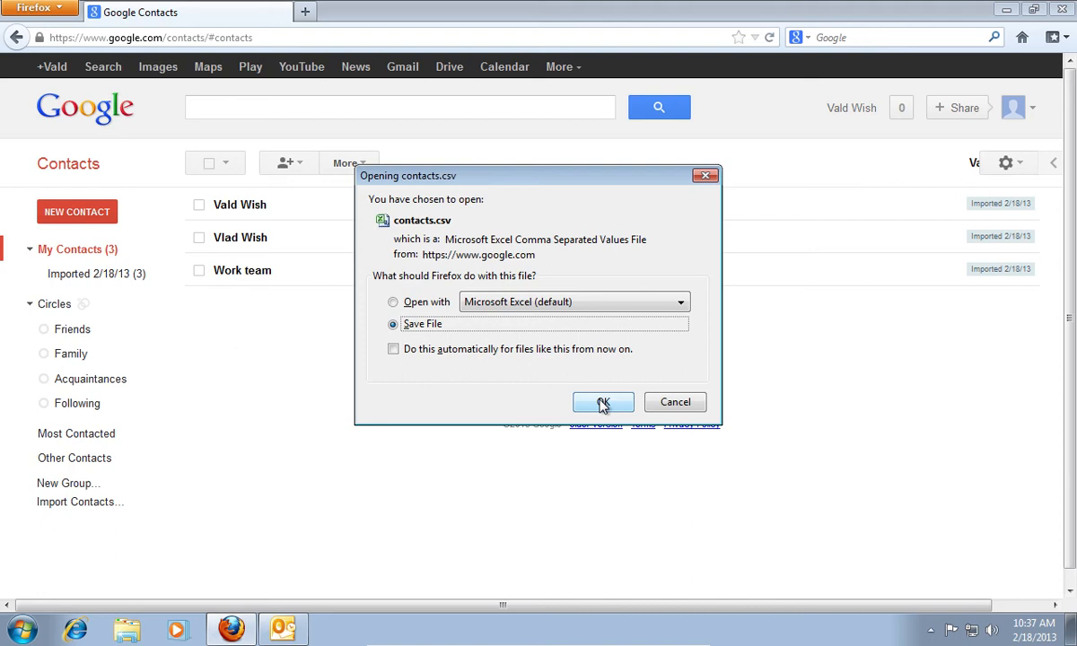
Save the downloaded contacts.csv file
left_click(603, 402)
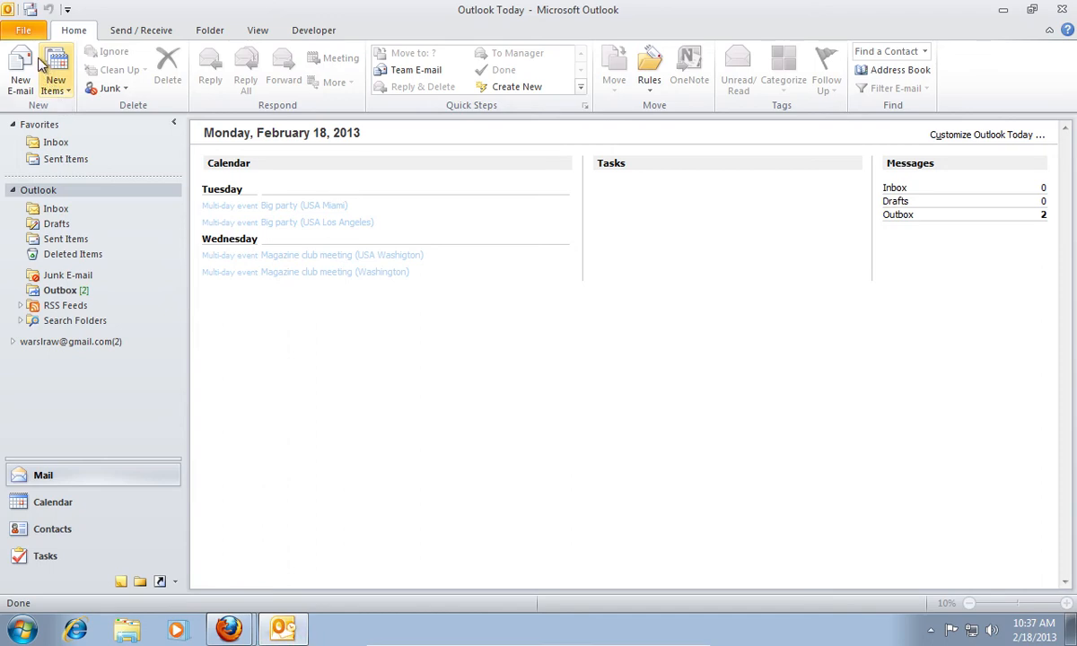
Launch the Import and Export Wizard from the File menu's Open > Import option
left_click(24, 30)
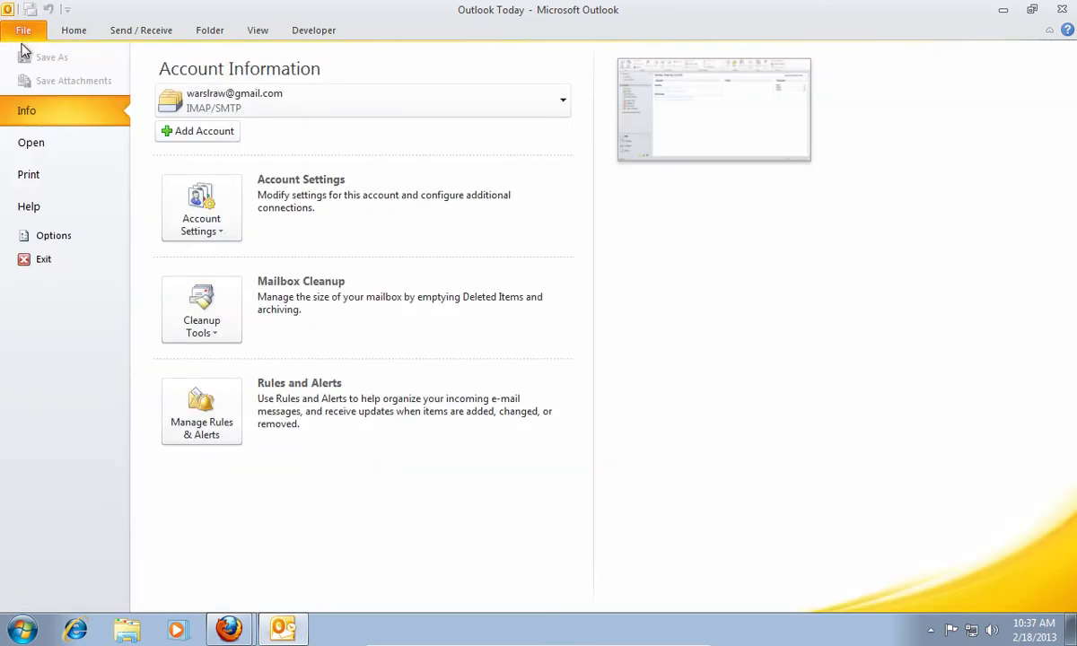
left_click(31, 143)
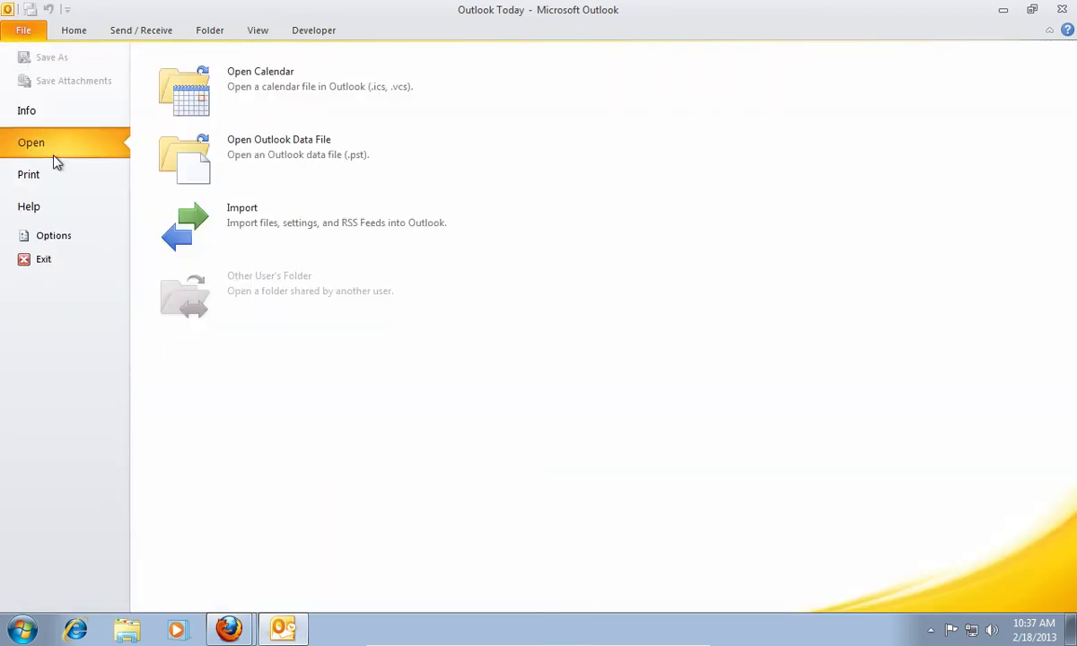
mouse_move(265, 231)
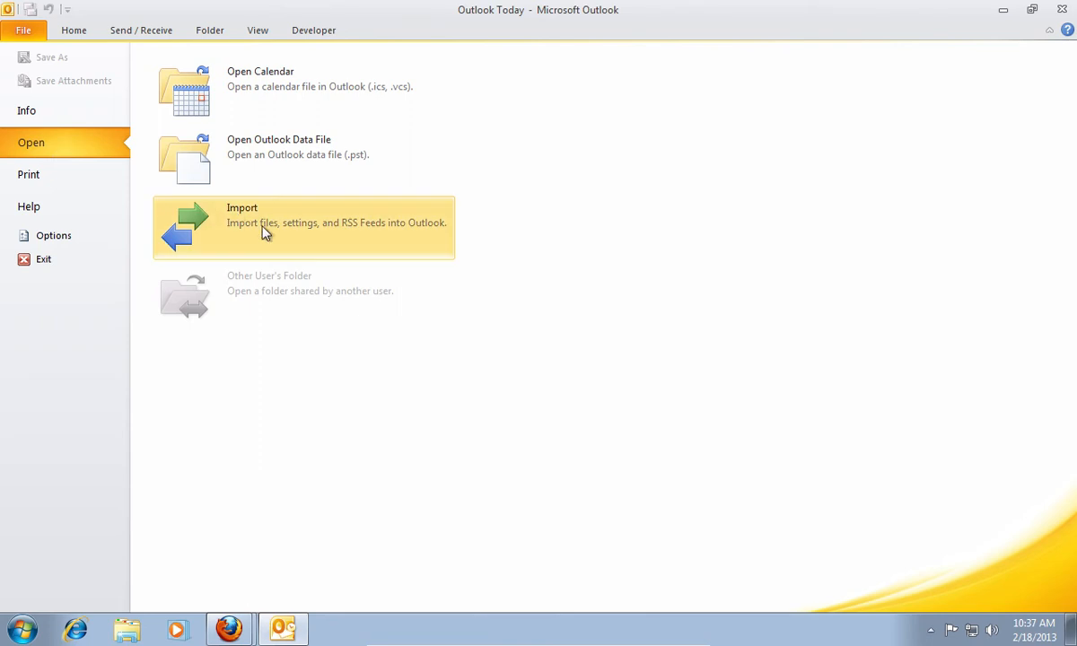
left_click(243, 223)
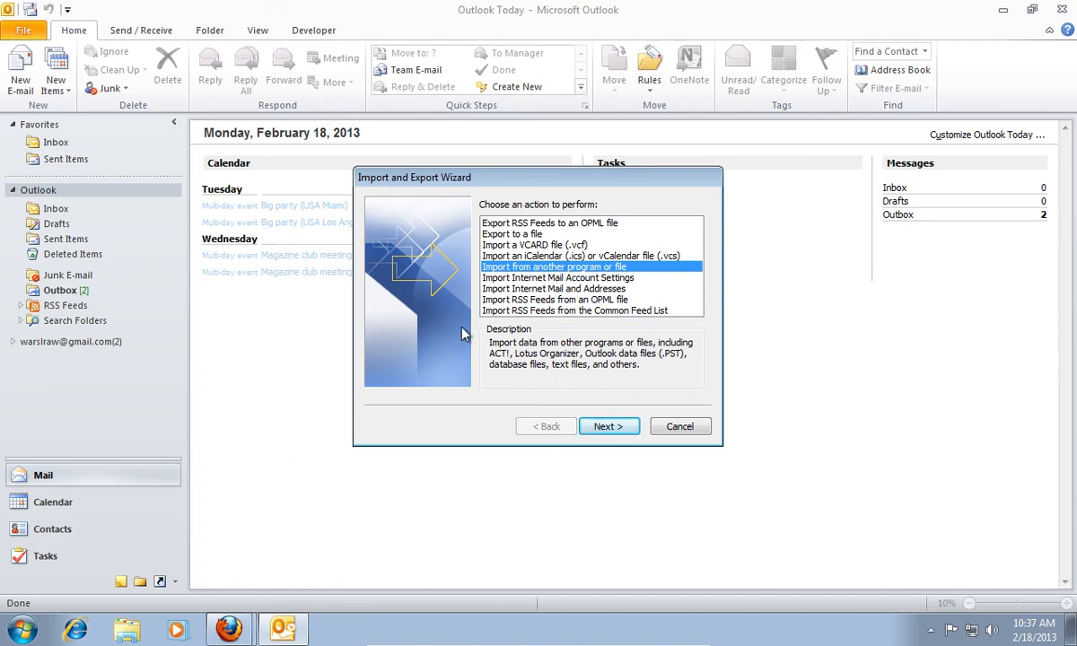
Choose Comma Separated Values (Windows) as the import file type and proceed to file selection
left_click(609, 425)
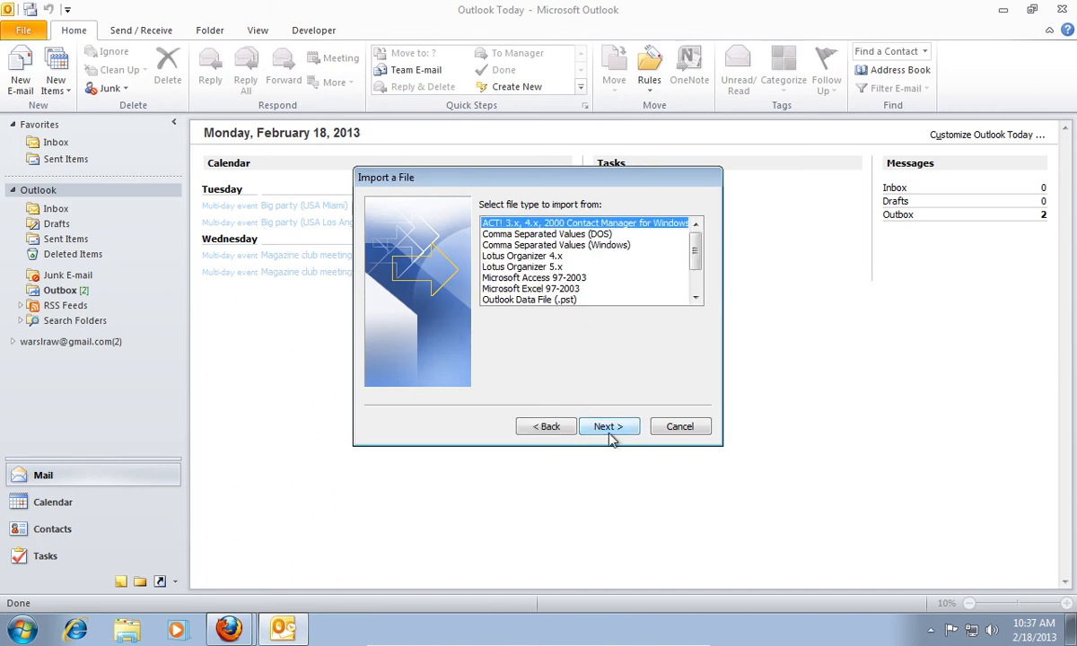
mouse_move(578, 251)
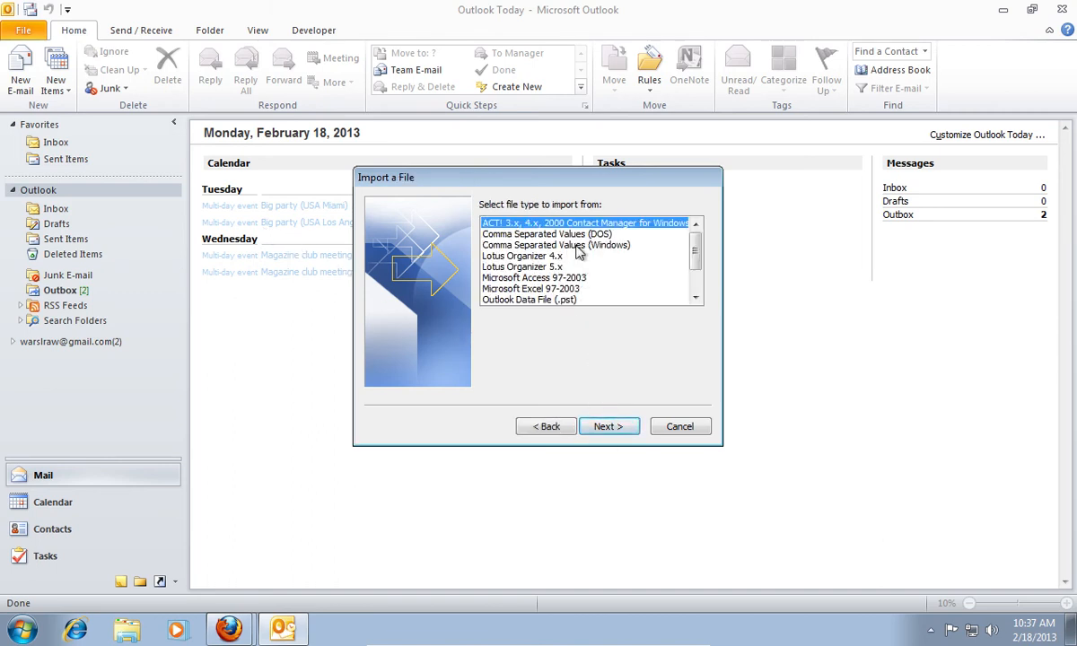
left_click(556, 245)
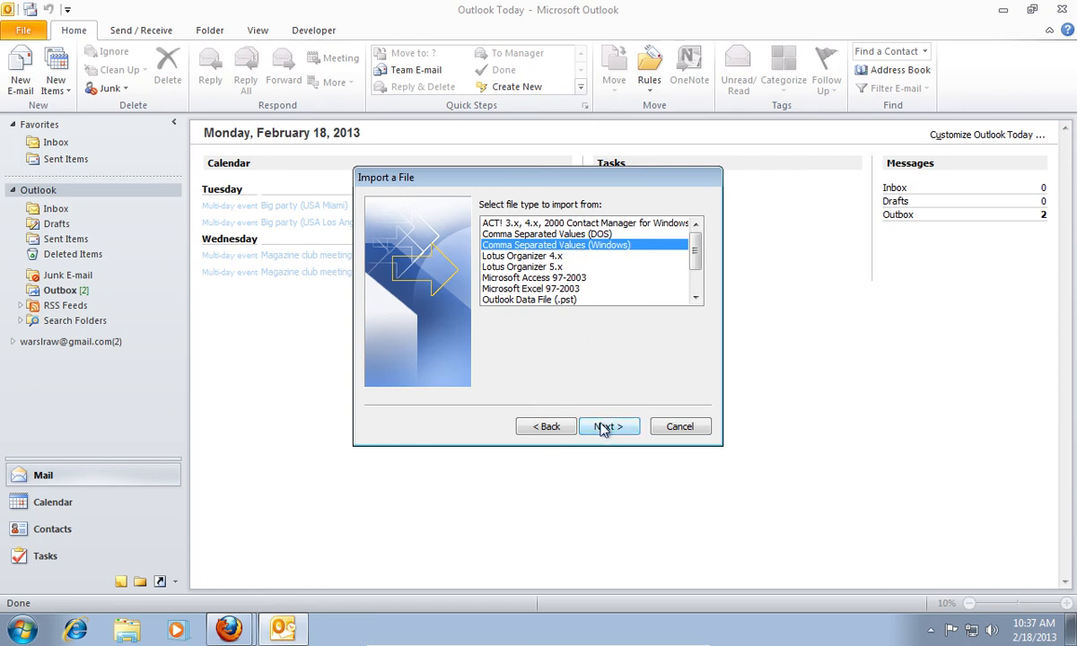
left_click(609, 427)
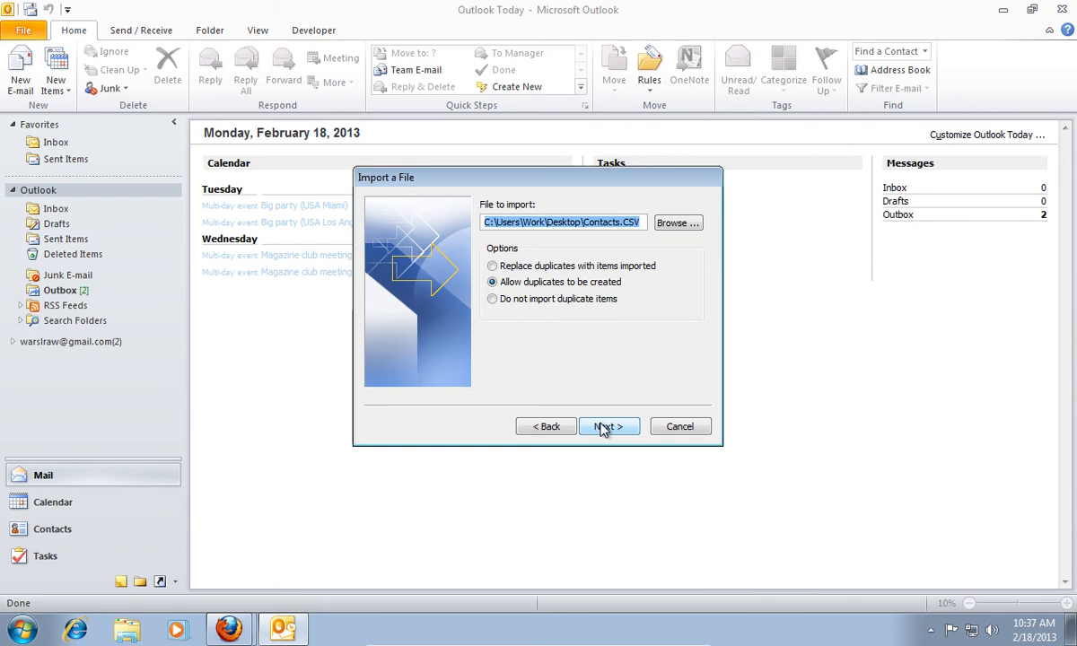
mouse_move(675, 233)
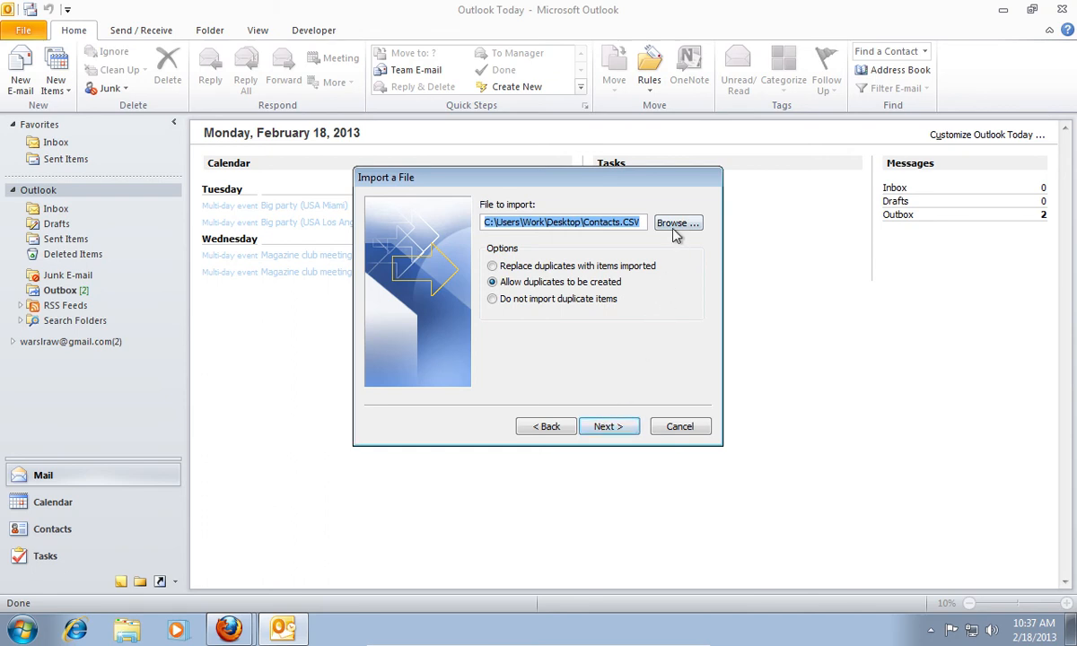
Browse to the Downloads folder and pick contacts.csv as the file to import
left_click(675, 223)
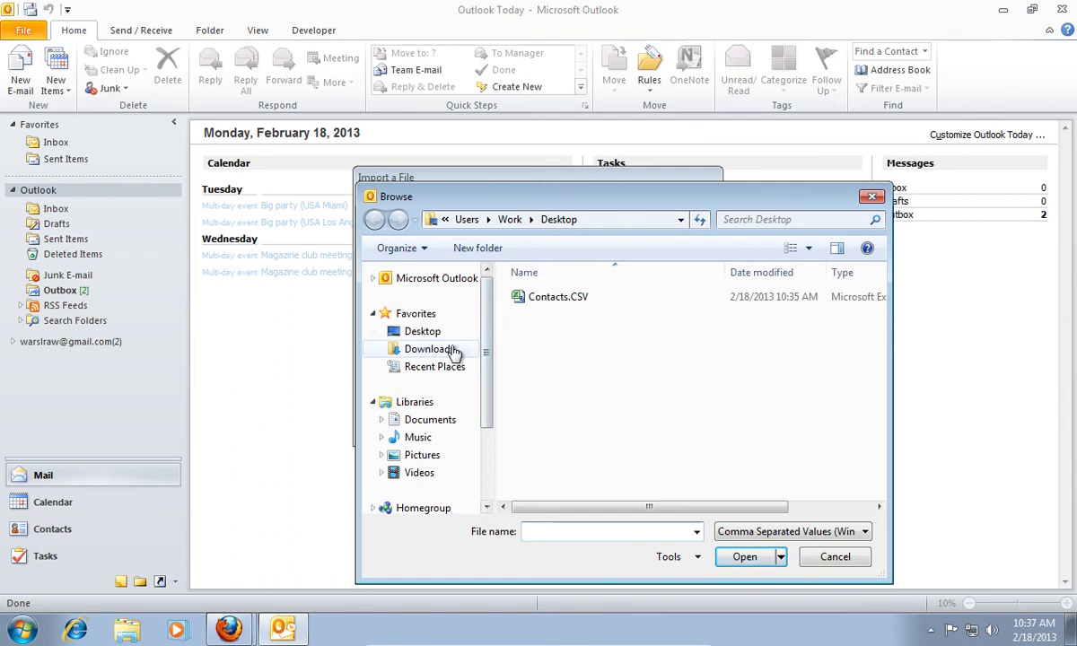
left_click(428, 348)
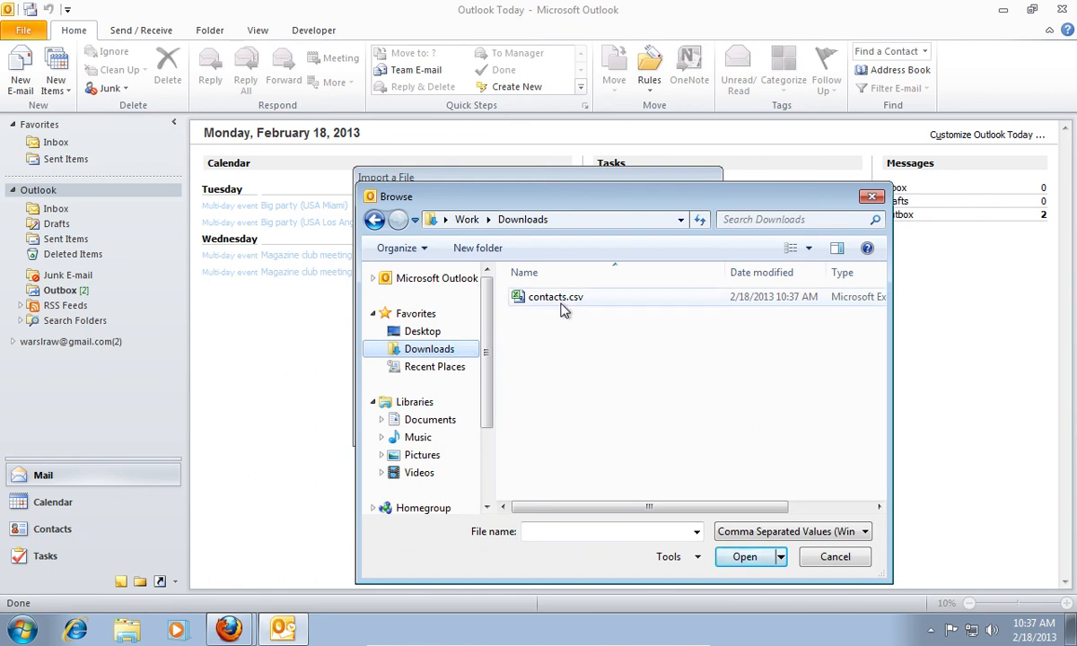
left_click(555, 297)
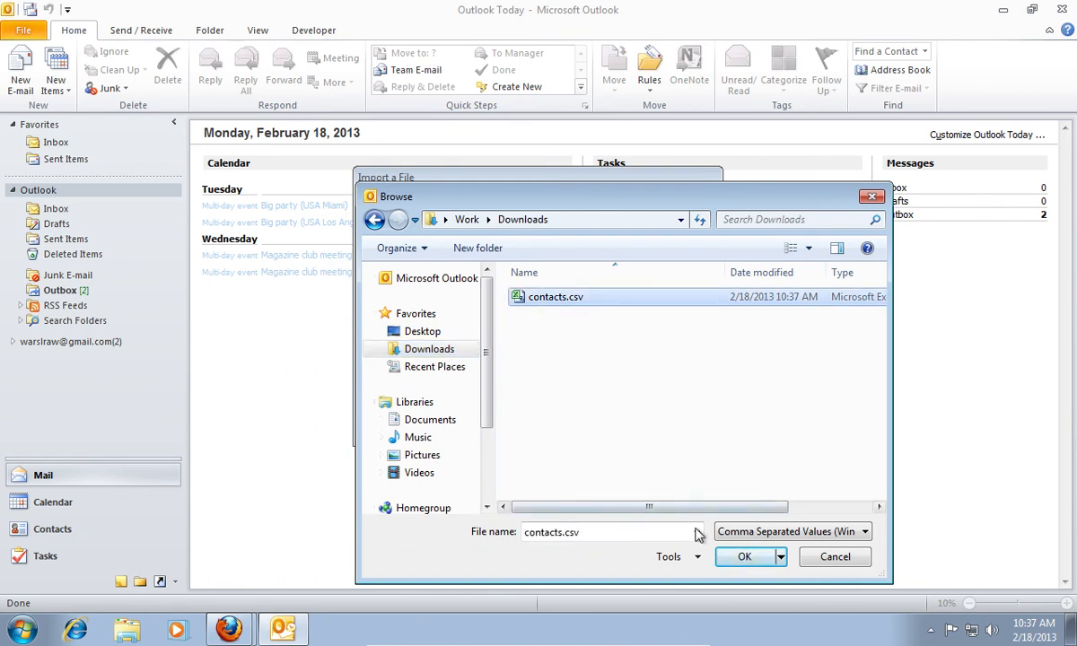
left_click(744, 556)
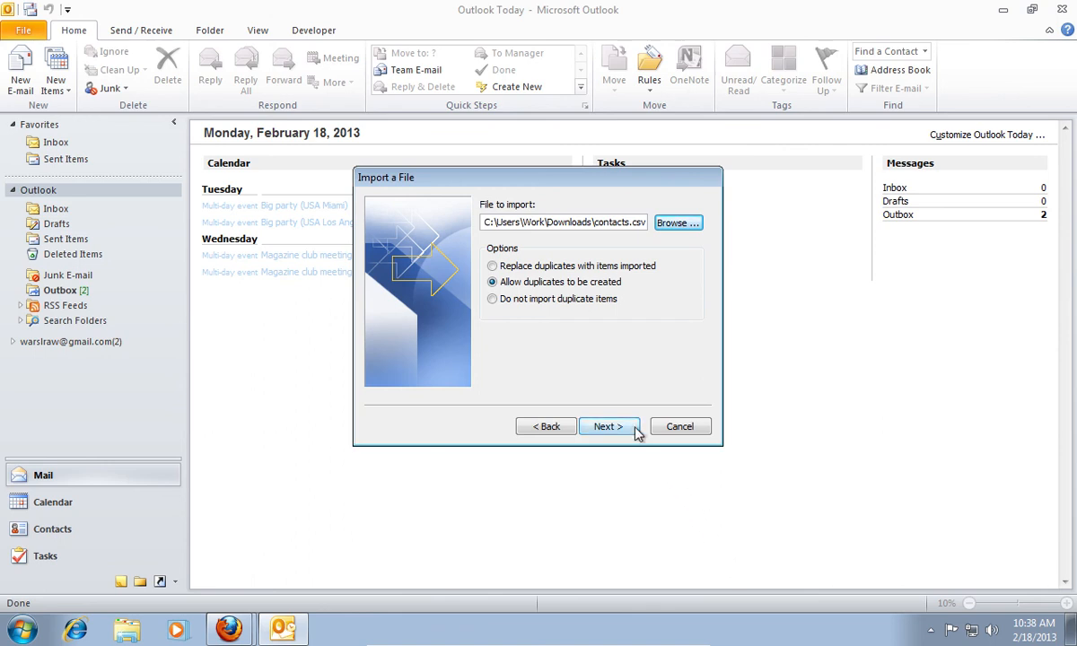
Import contacts.csv into the Contacts folder, finish the wizard, and close Outlook
left_click(609, 426)
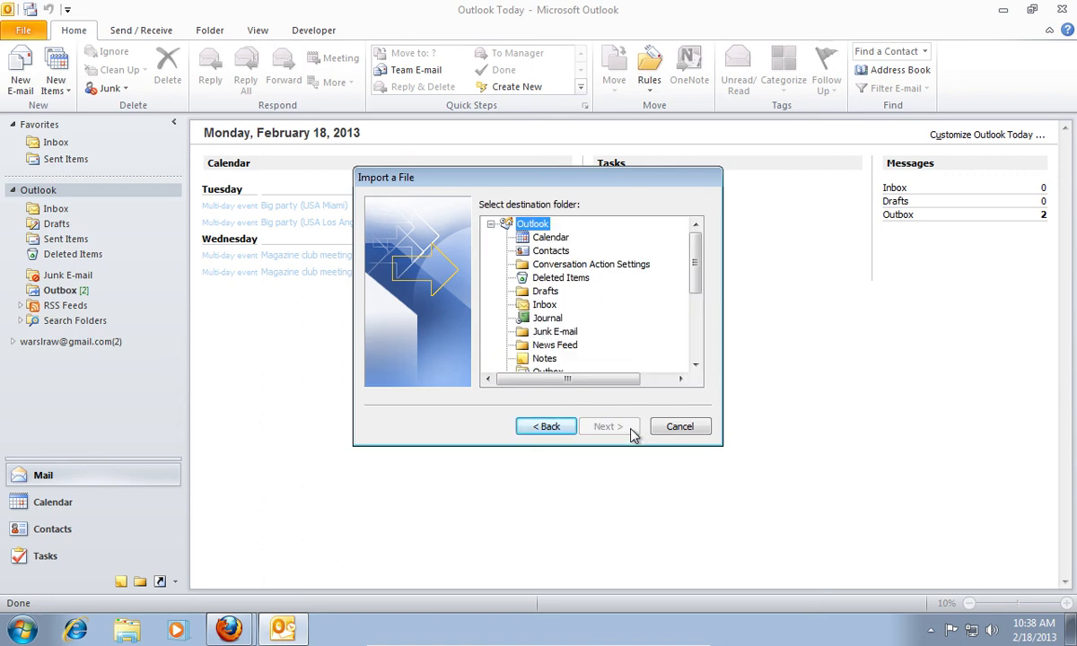
mouse_move(553, 261)
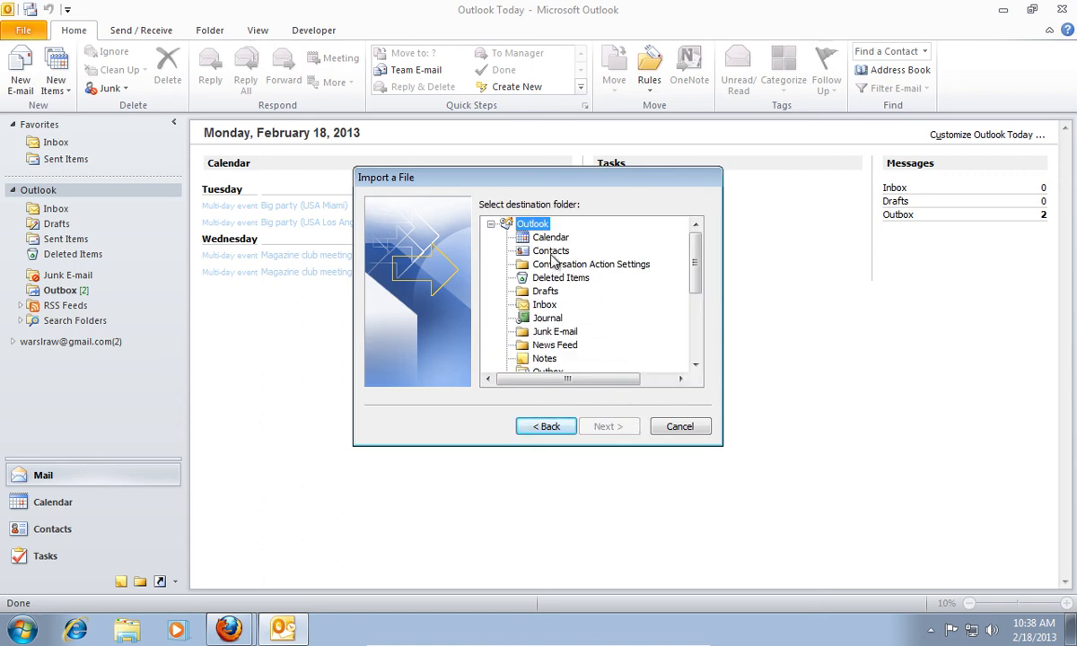
left_click(550, 250)
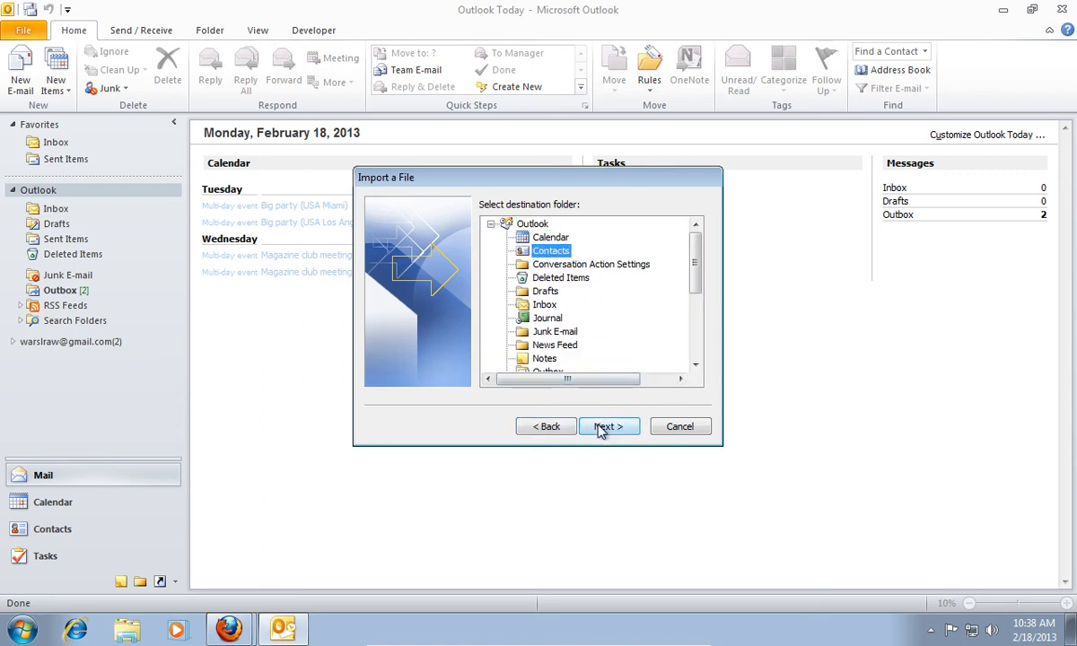
left_click(609, 426)
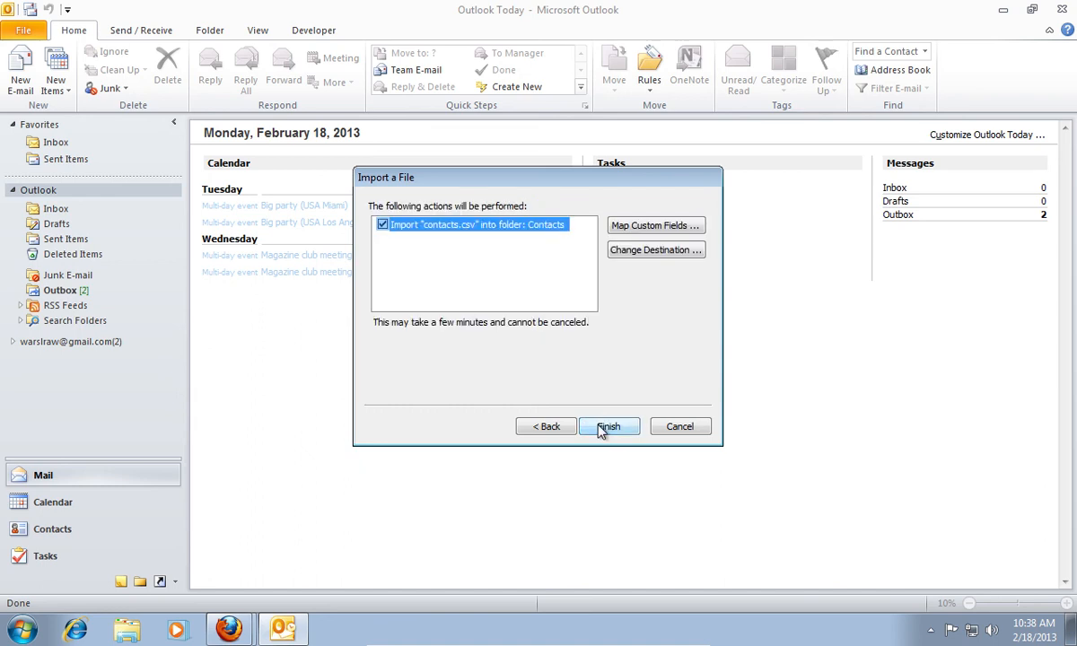
left_click(609, 427)
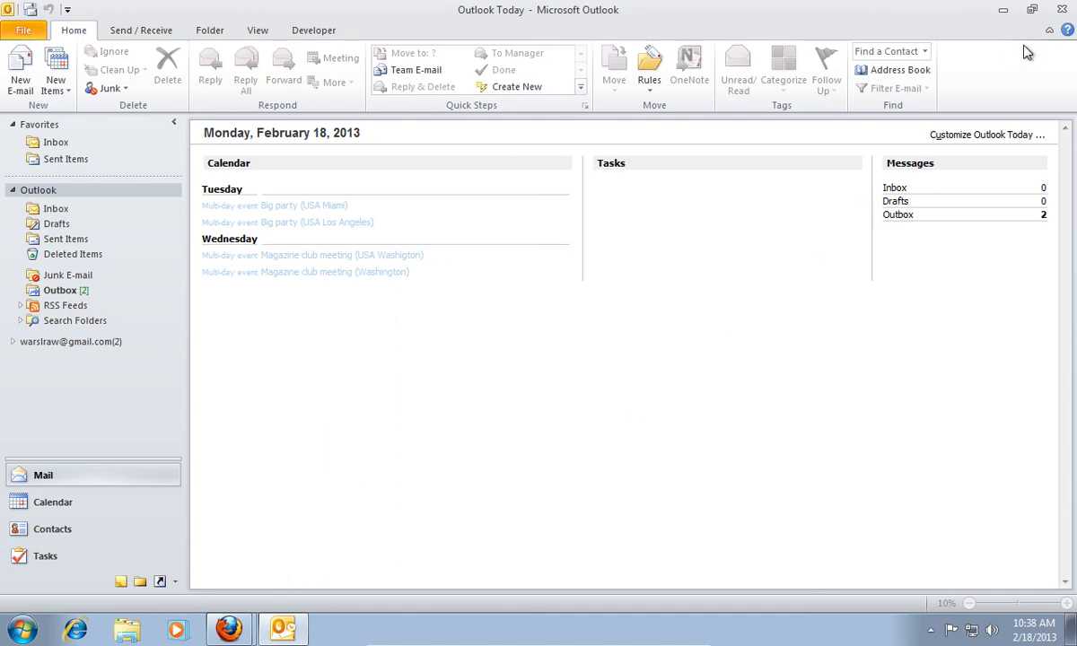
left_click(229, 628)
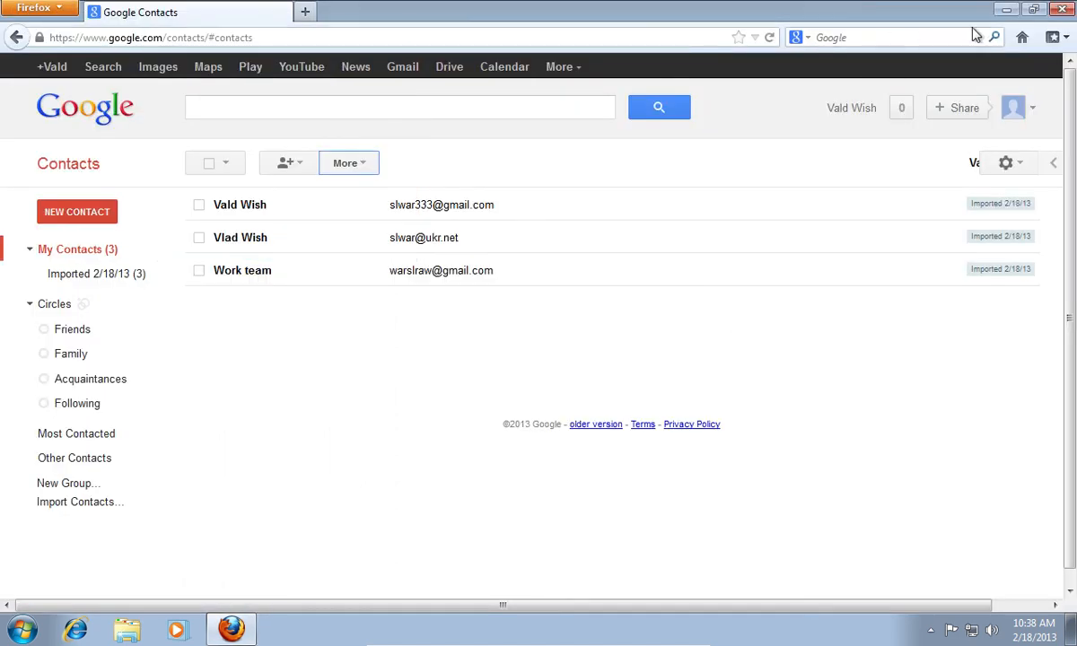